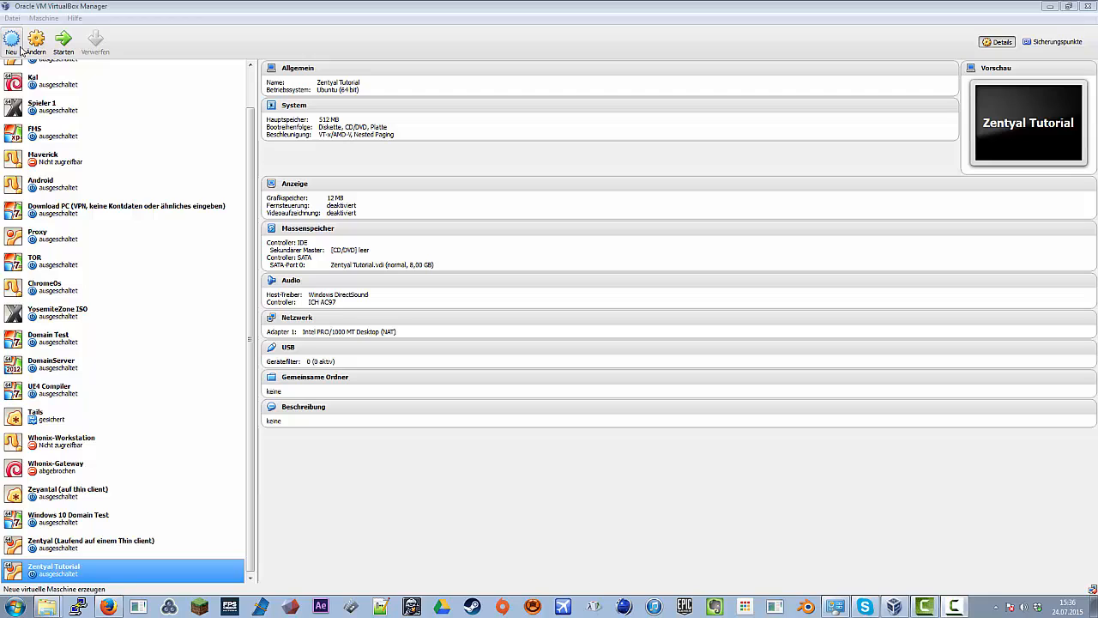
mouse_move(35, 41)
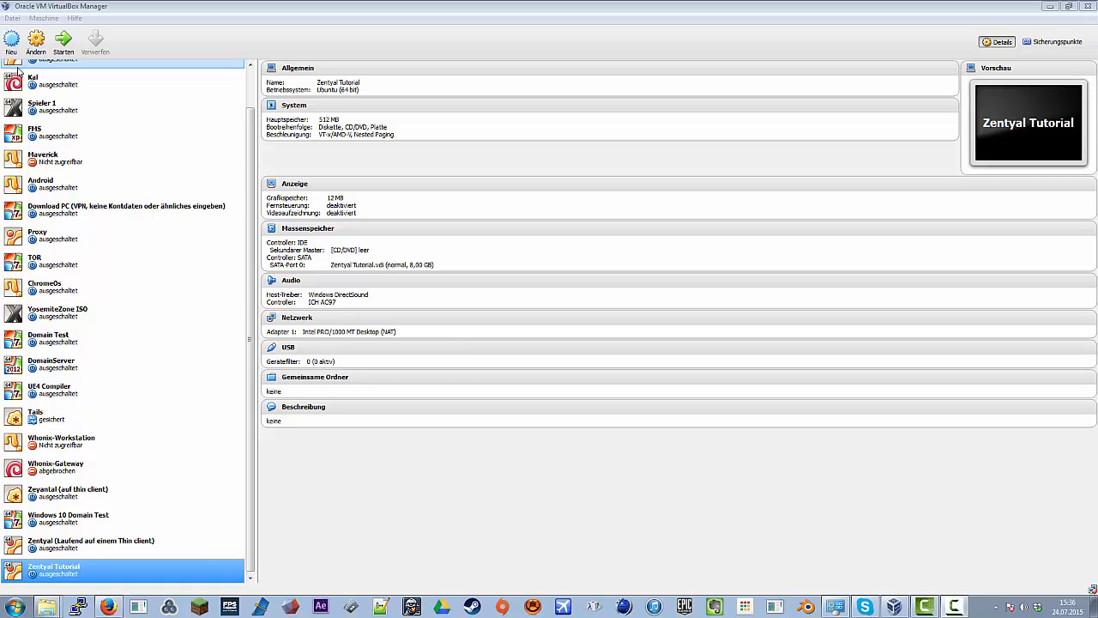
mouse_move(24, 71)
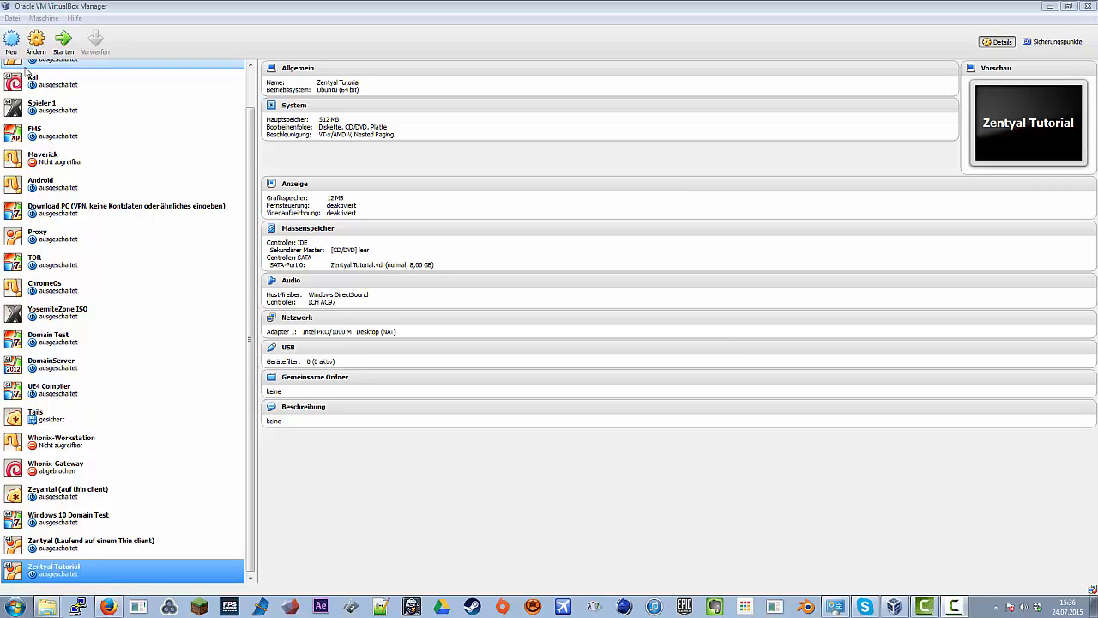
mouse_move(11, 41)
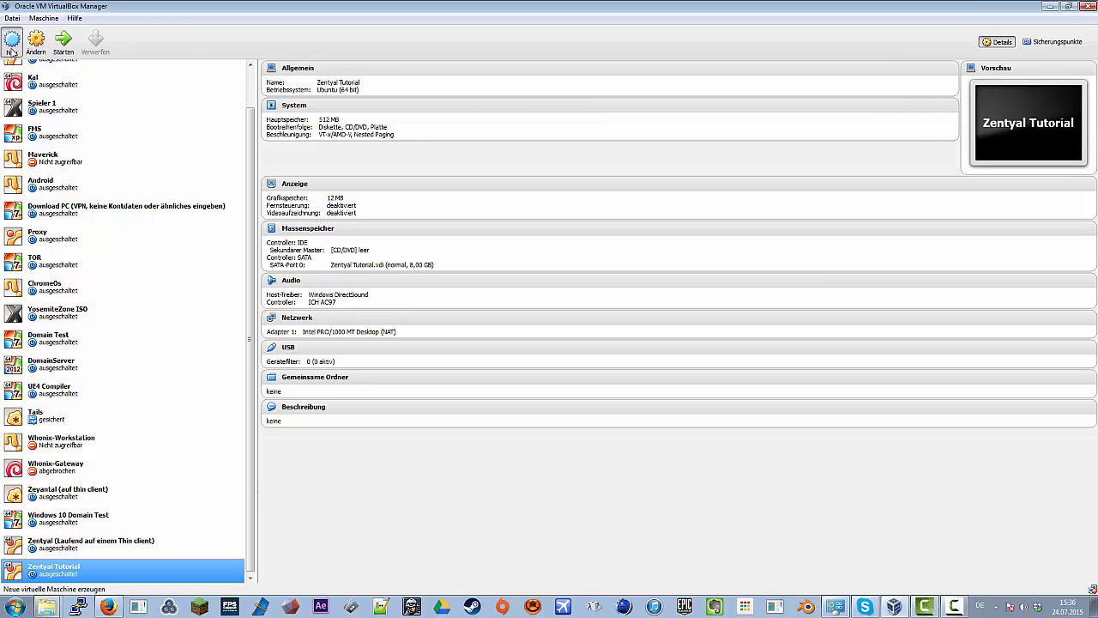
- Create a Linux Ubuntu (64-bit) machine named 'Zentyal Tutorial 1', resolving the folder-name error
click(11, 40)
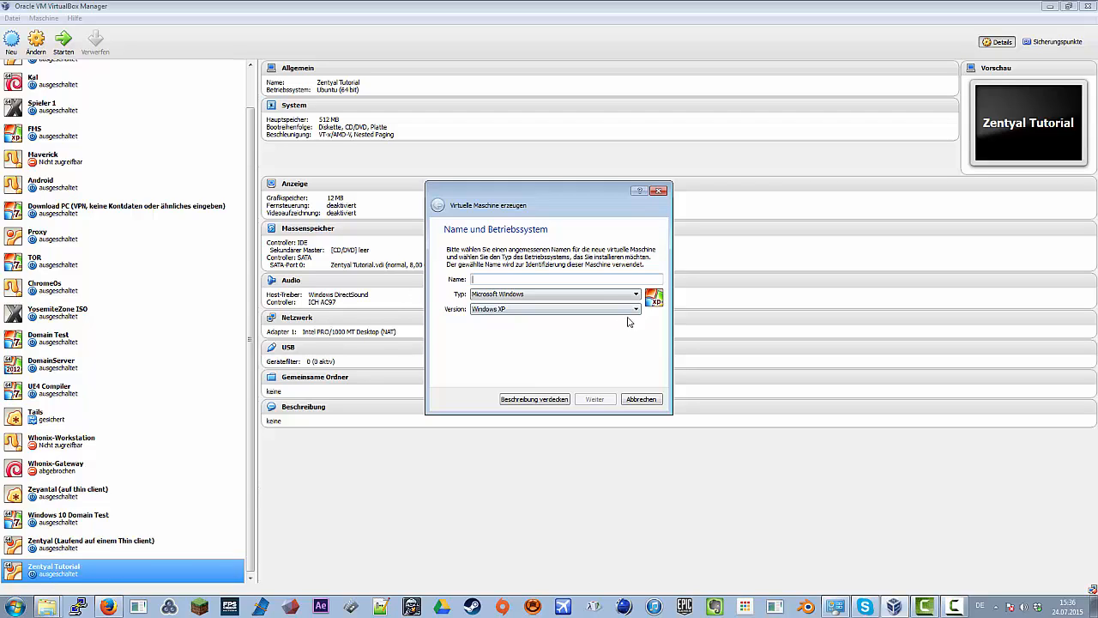
text(Z)
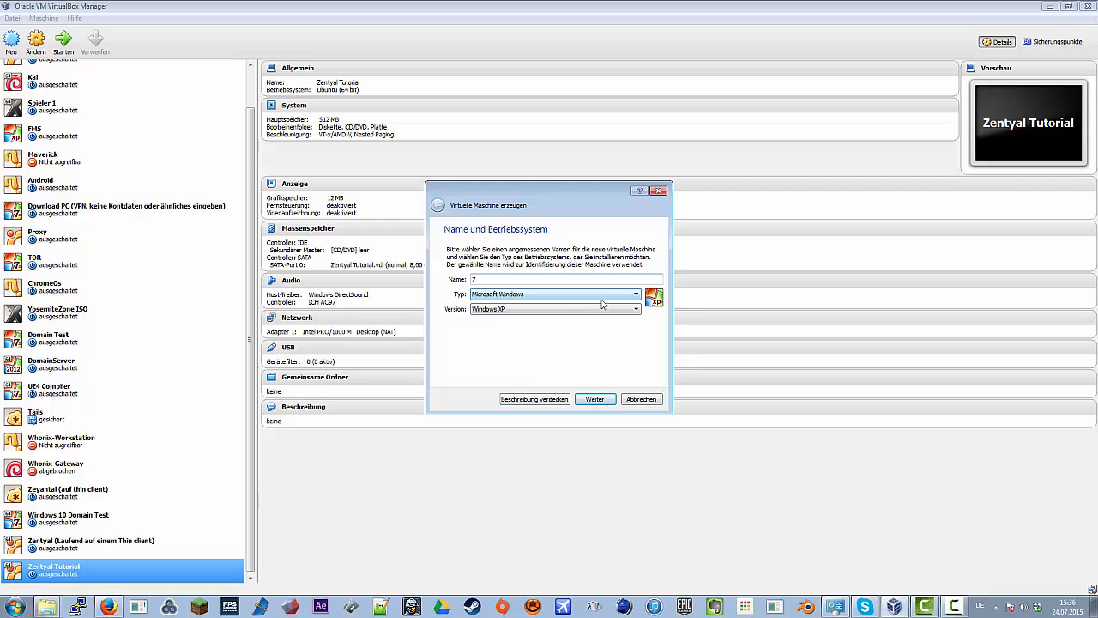
text(entyal)
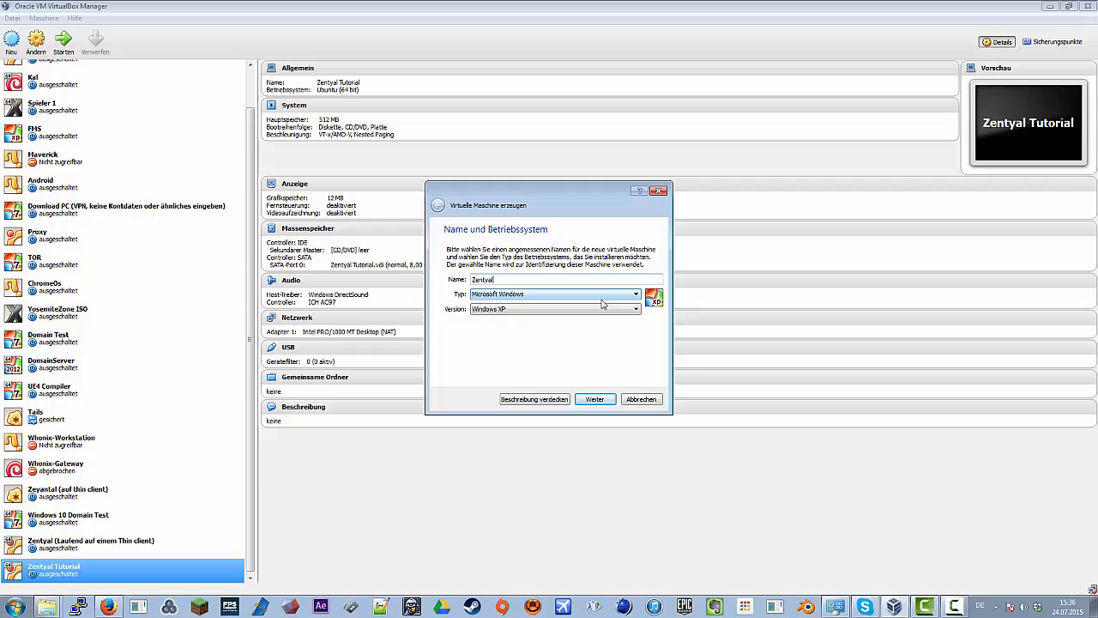
mouse_move(609, 294)
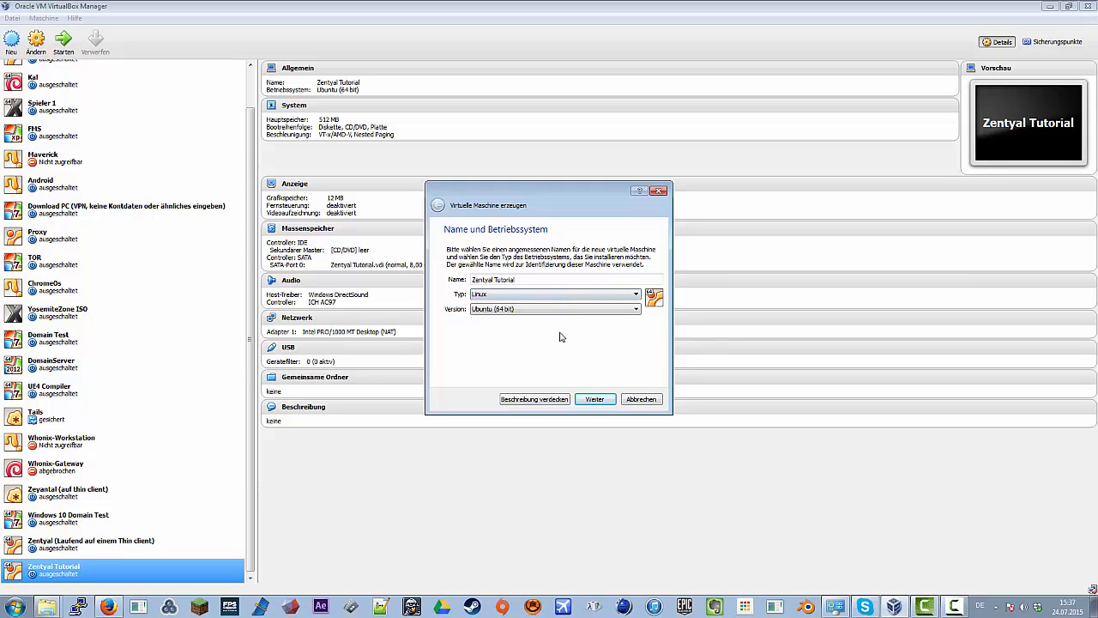
mouse_move(591, 376)
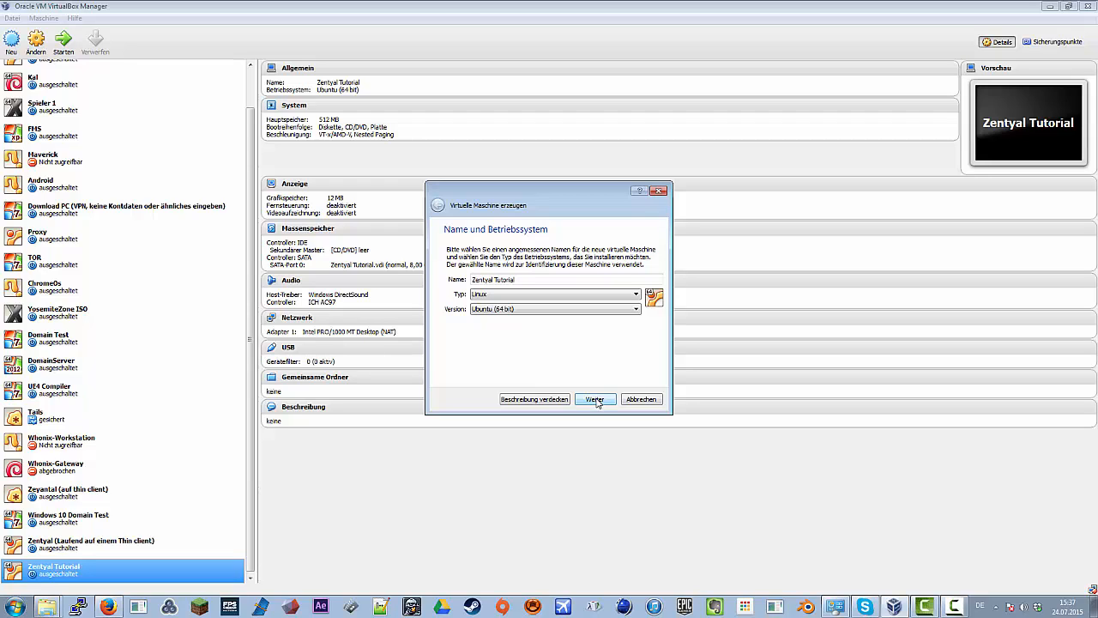
click(594, 398)
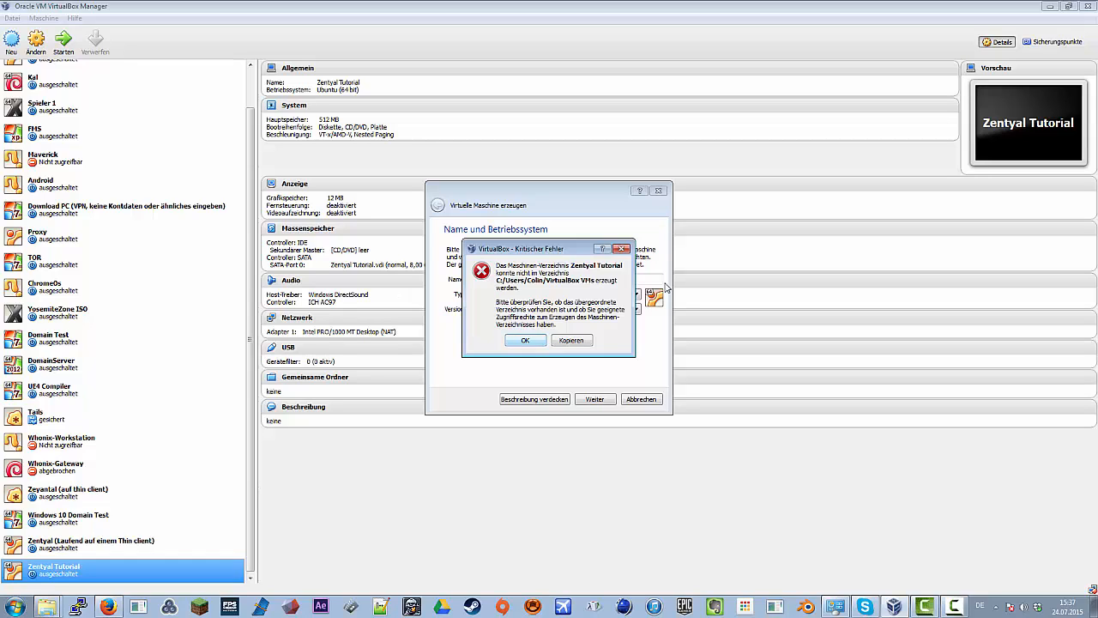
click(524, 340)
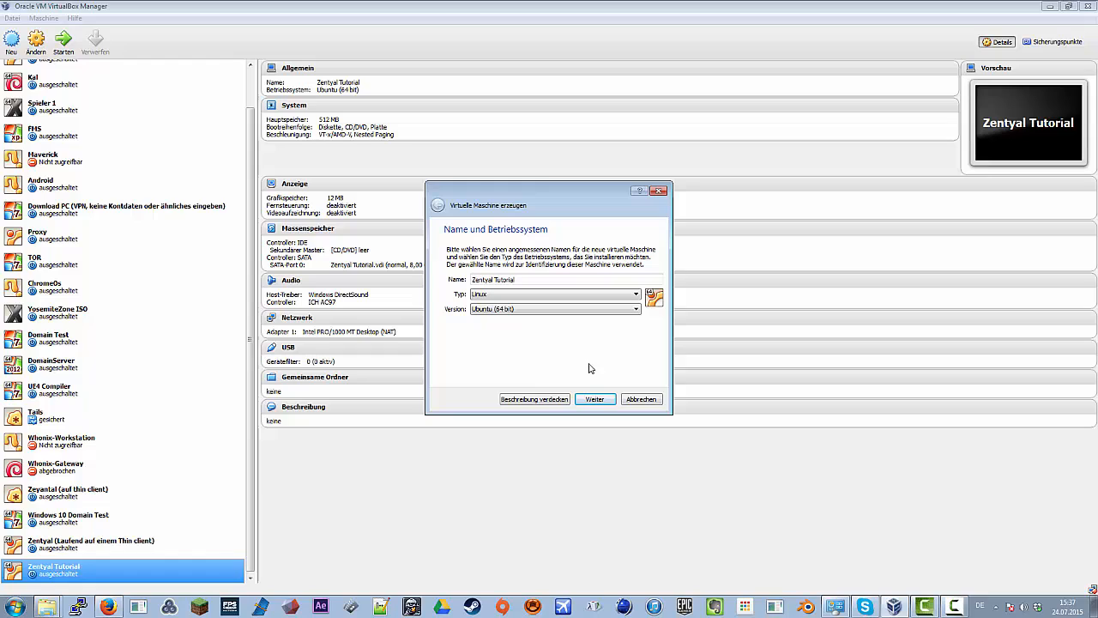
mouse_move(431, 460)
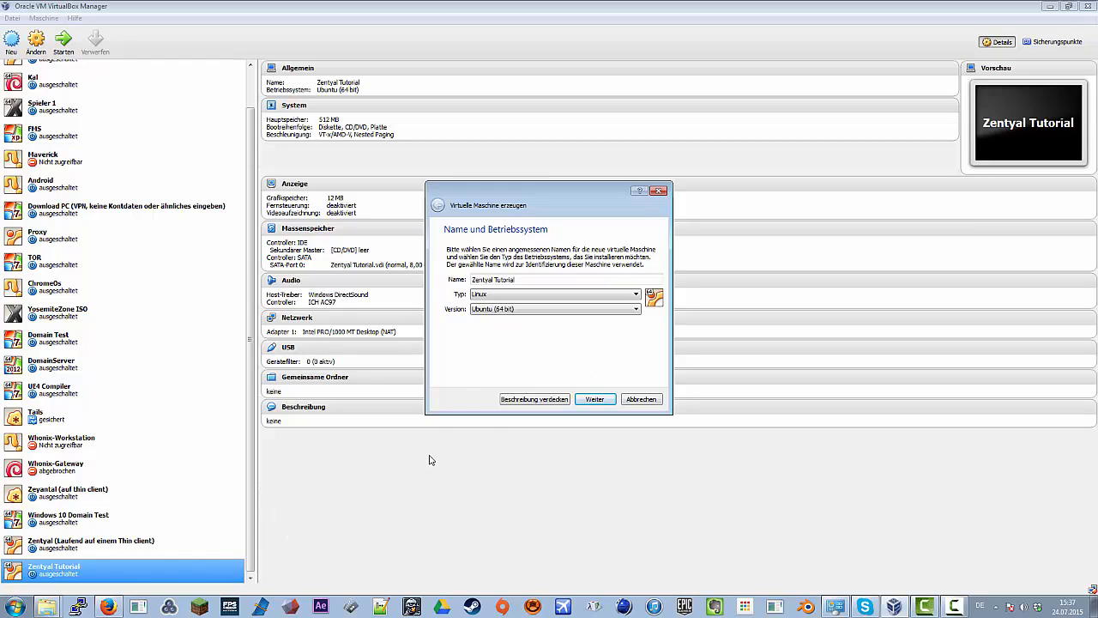
click(536, 280)
text( 1)
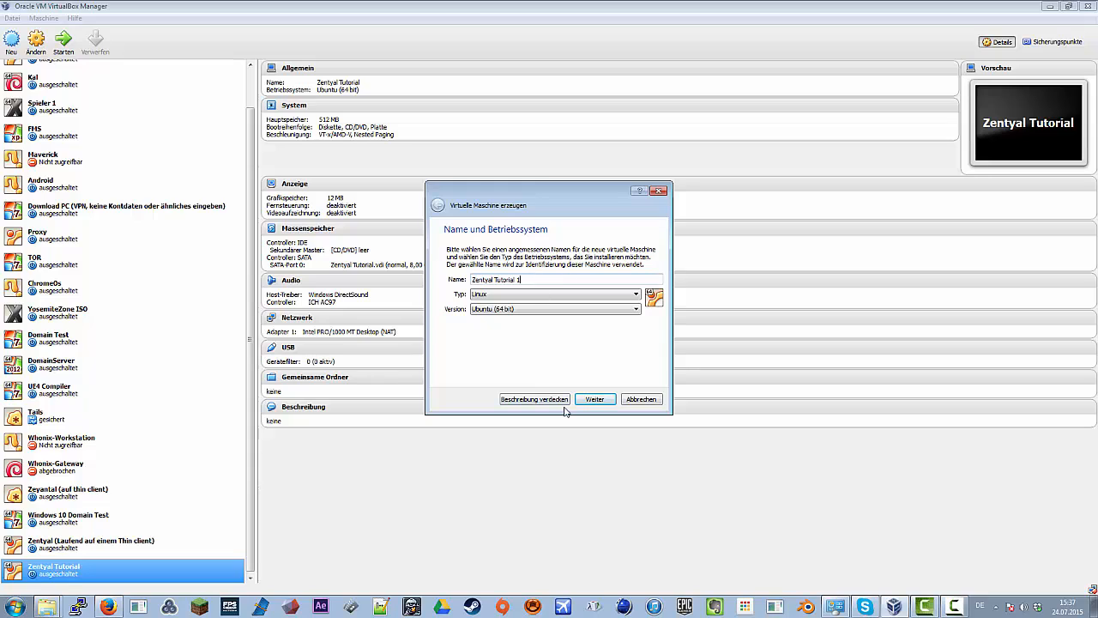
click(594, 398)
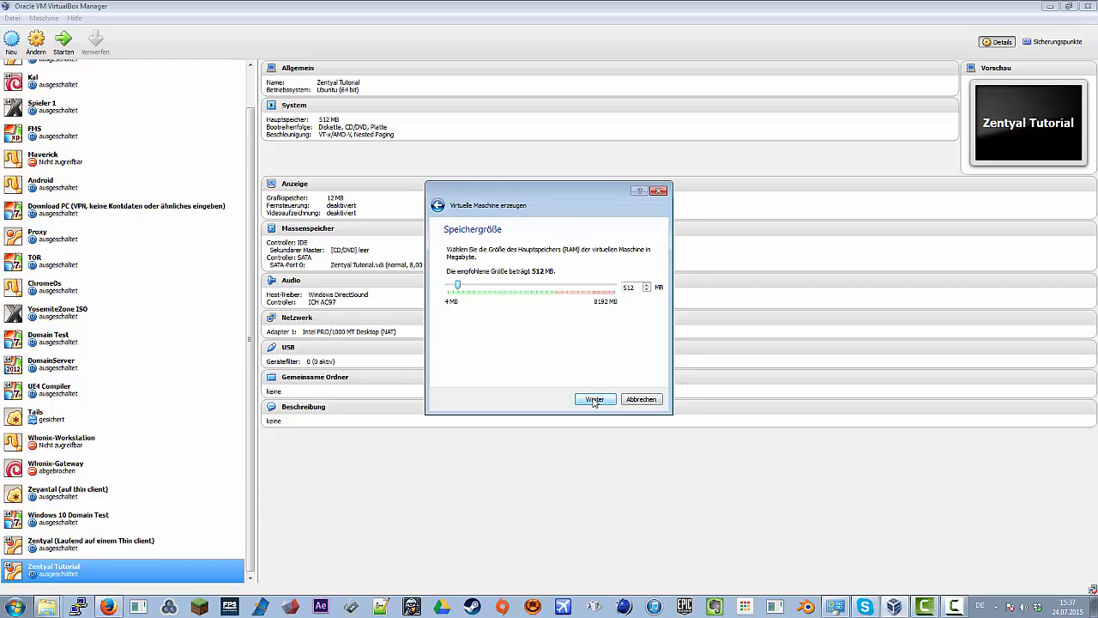
- Leave memory at 512 MB and choose 'Festplatte erzeugen' for a new virtual disk
click(593, 399)
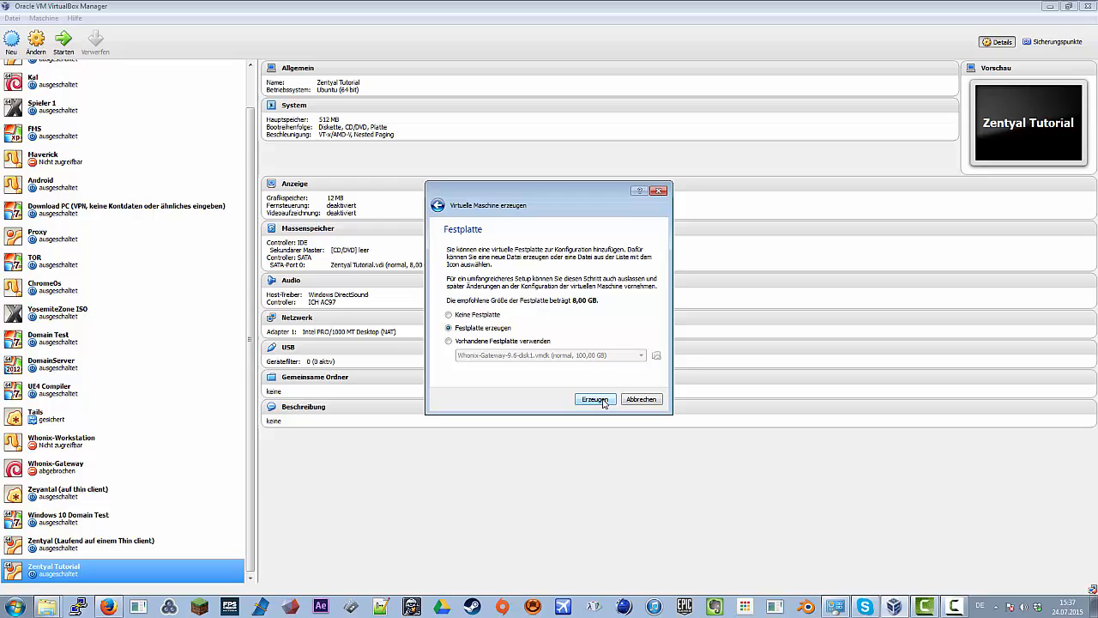
mouse_move(604, 318)
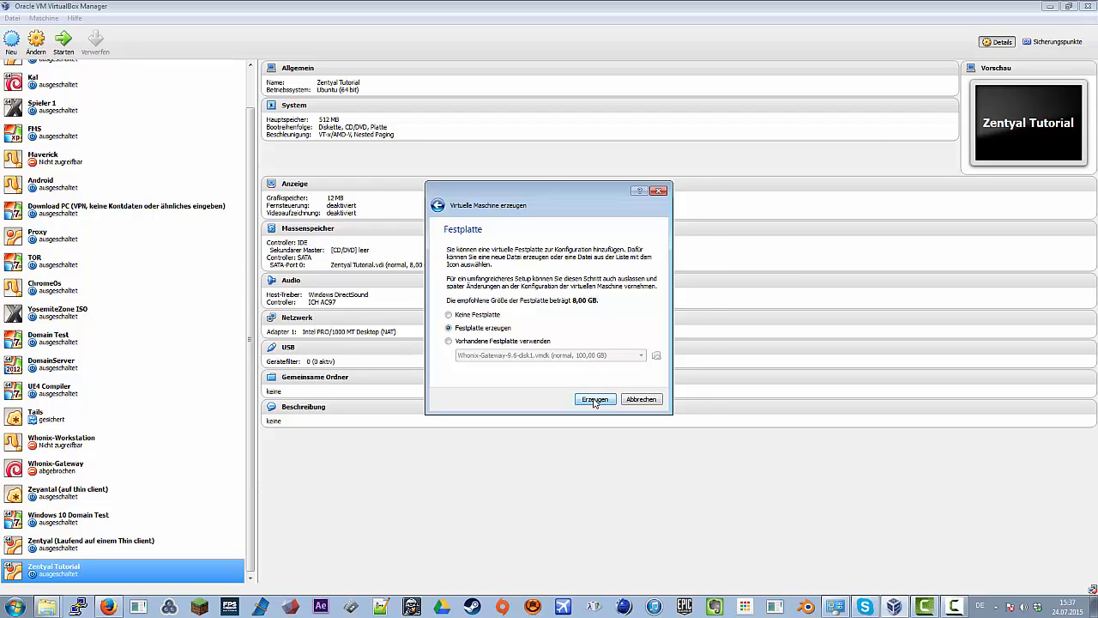
click(594, 399)
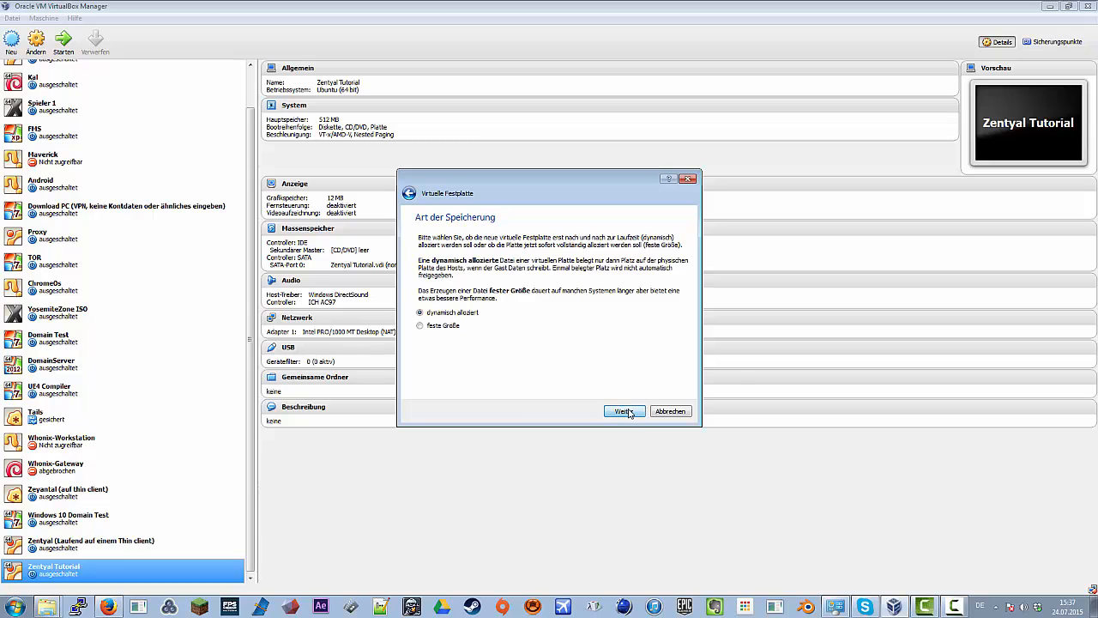
- Keep the 8 GB disk dynamically allocated and create the Zentyal Tutorial 1 machine
click(623, 411)
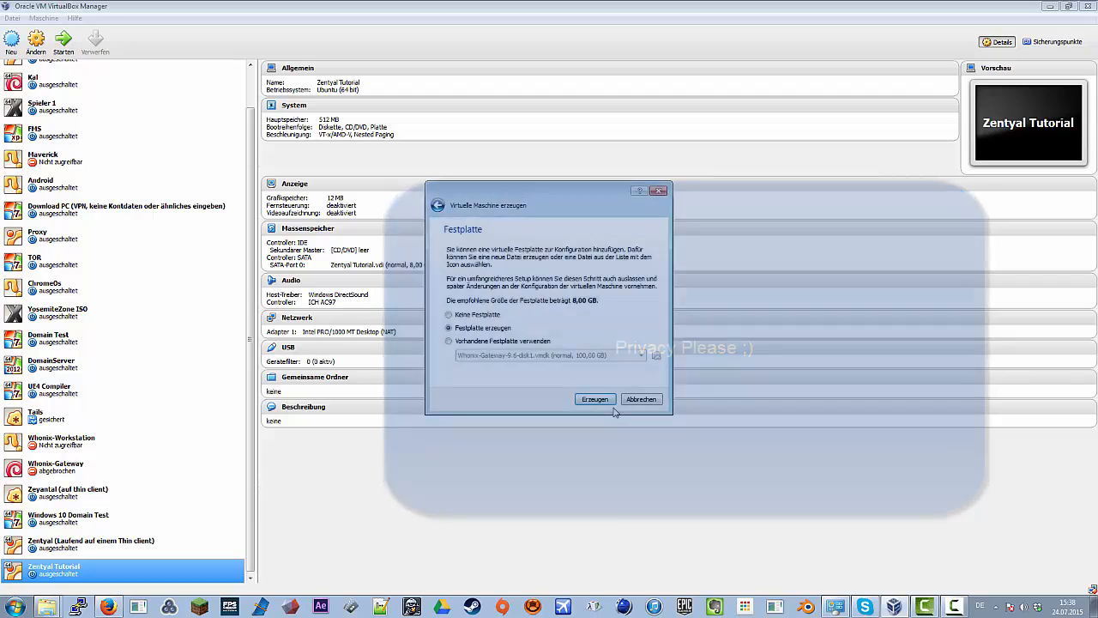
click(594, 399)
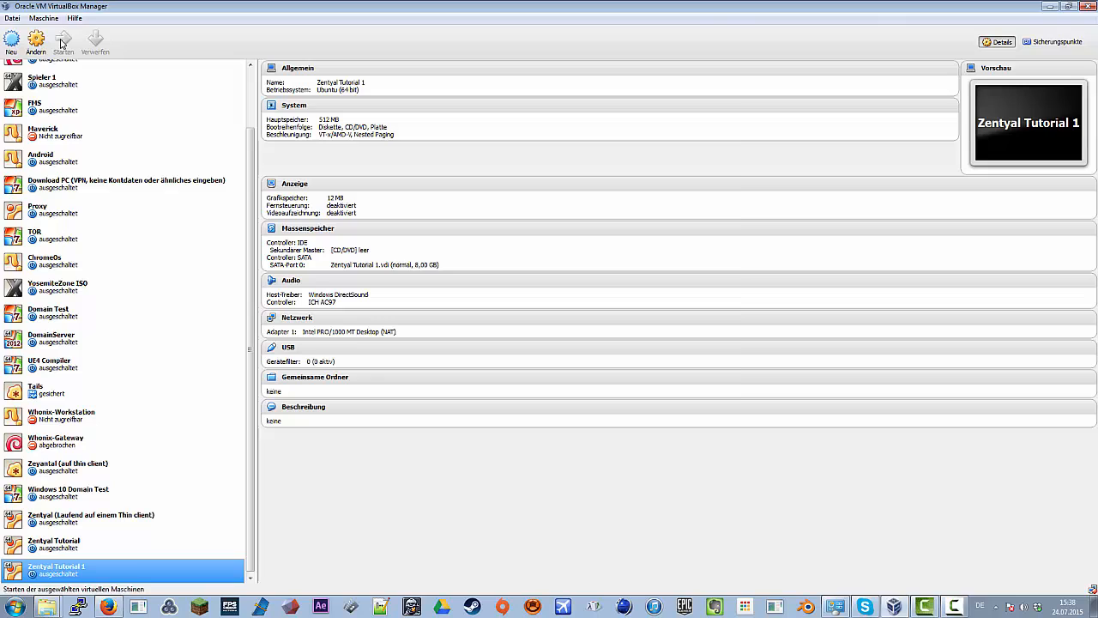
- Start Zentyal Tutorial 1 from the zentyal-4.1-development-amd64.iso disc image
click(62, 41)
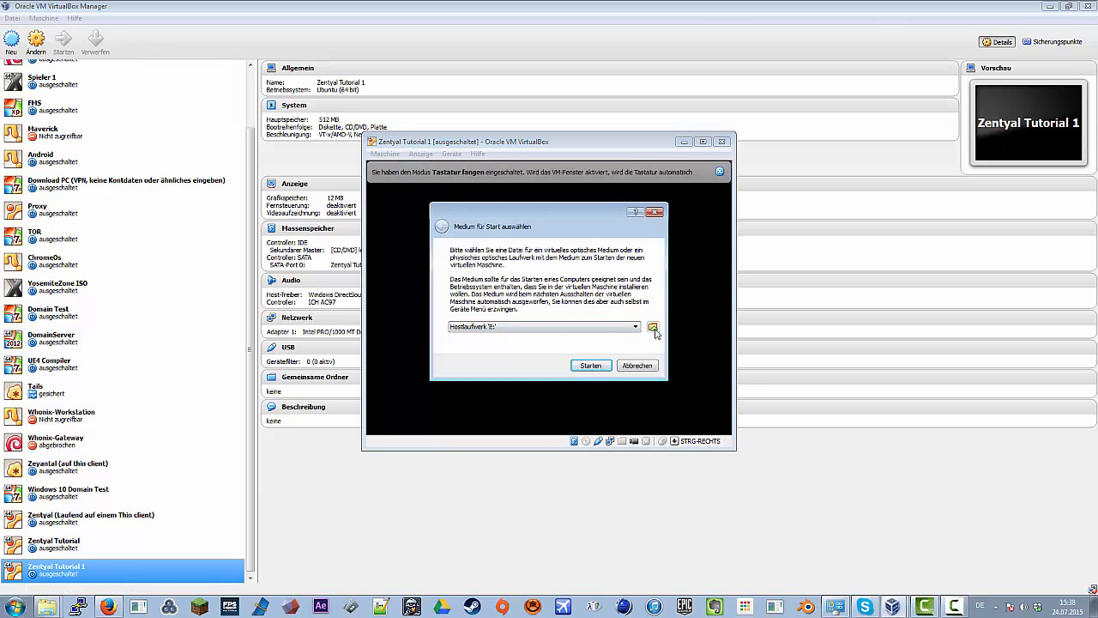
click(653, 327)
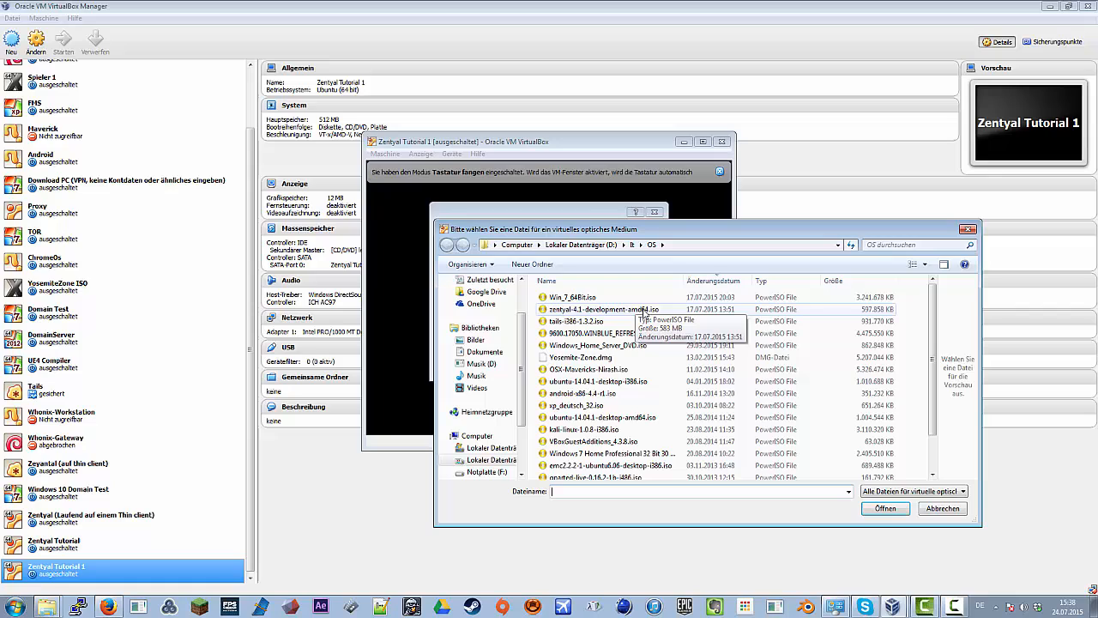
click(603, 308)
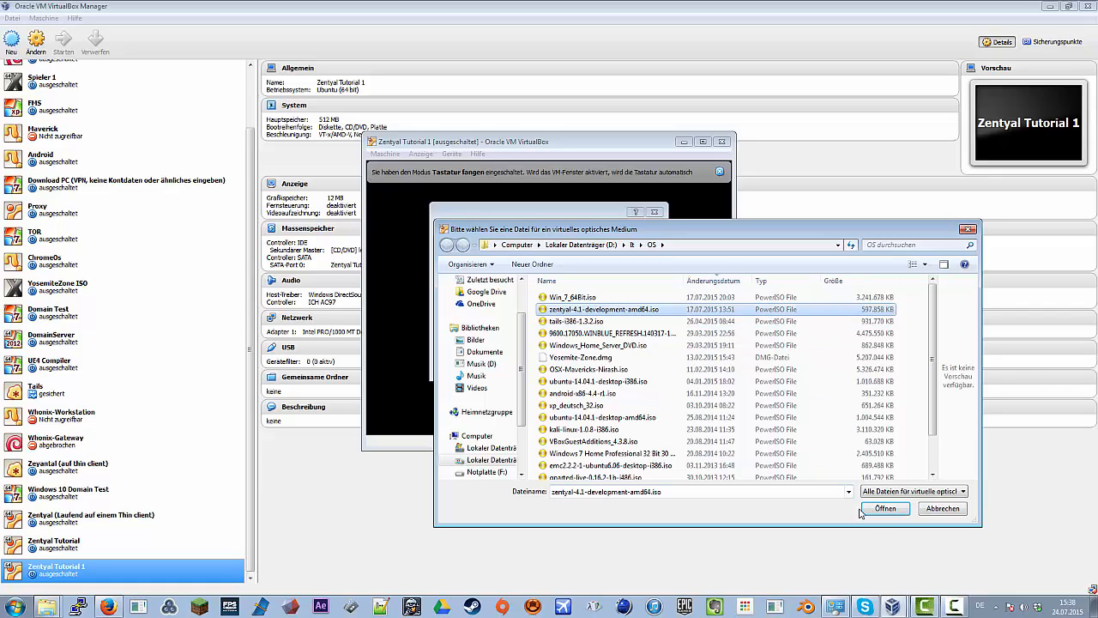
click(885, 509)
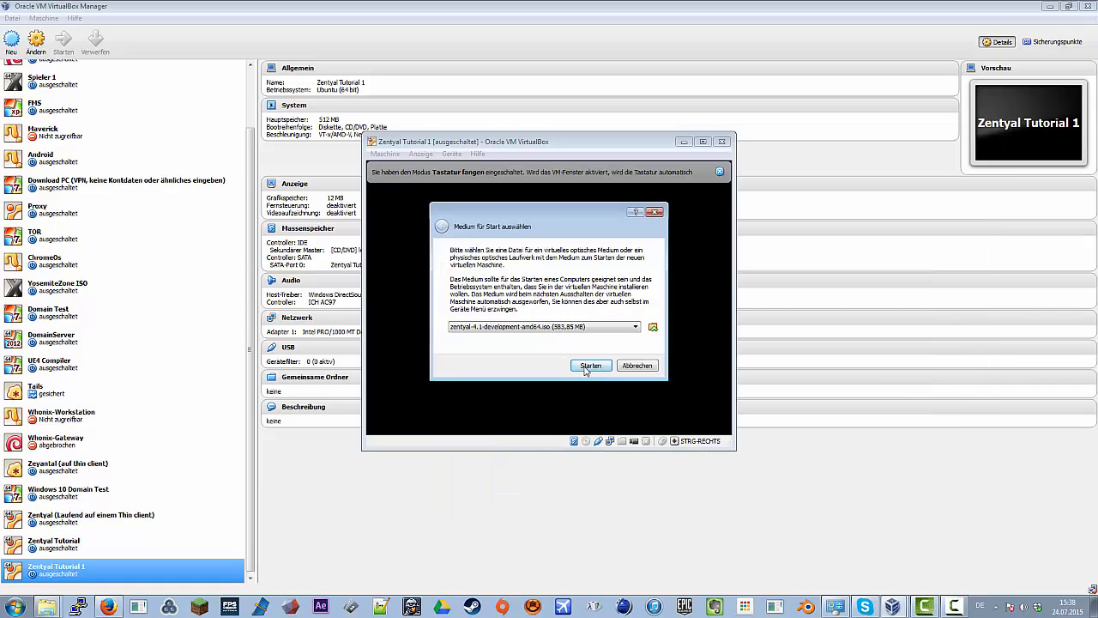
click(590, 366)
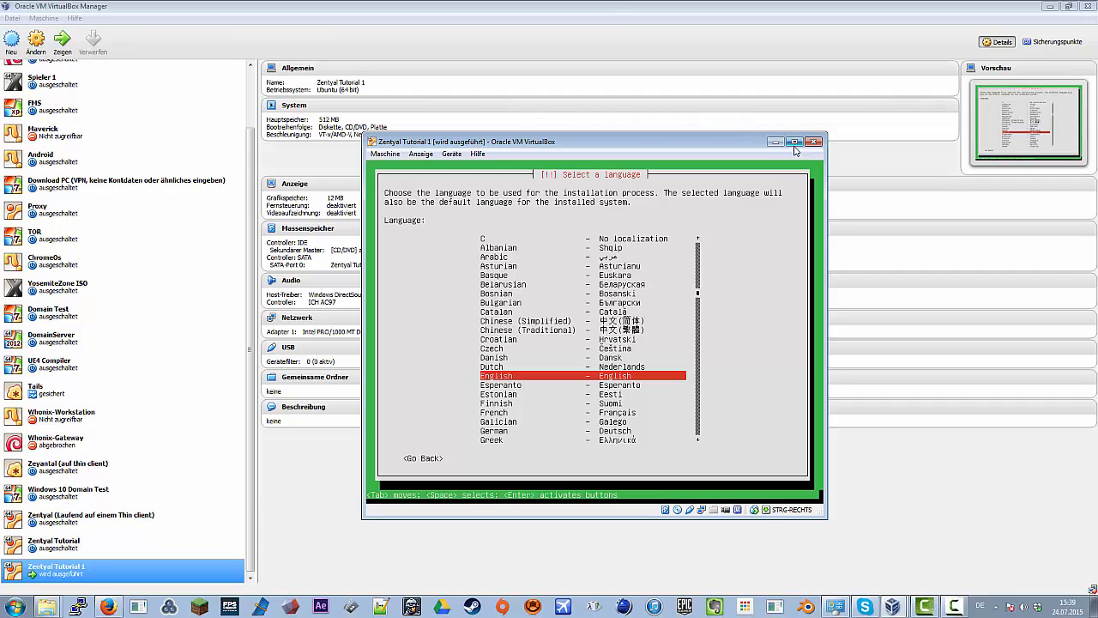
- Maximize the VM window, select English, and answer No to keyboard layout detection
click(794, 141)
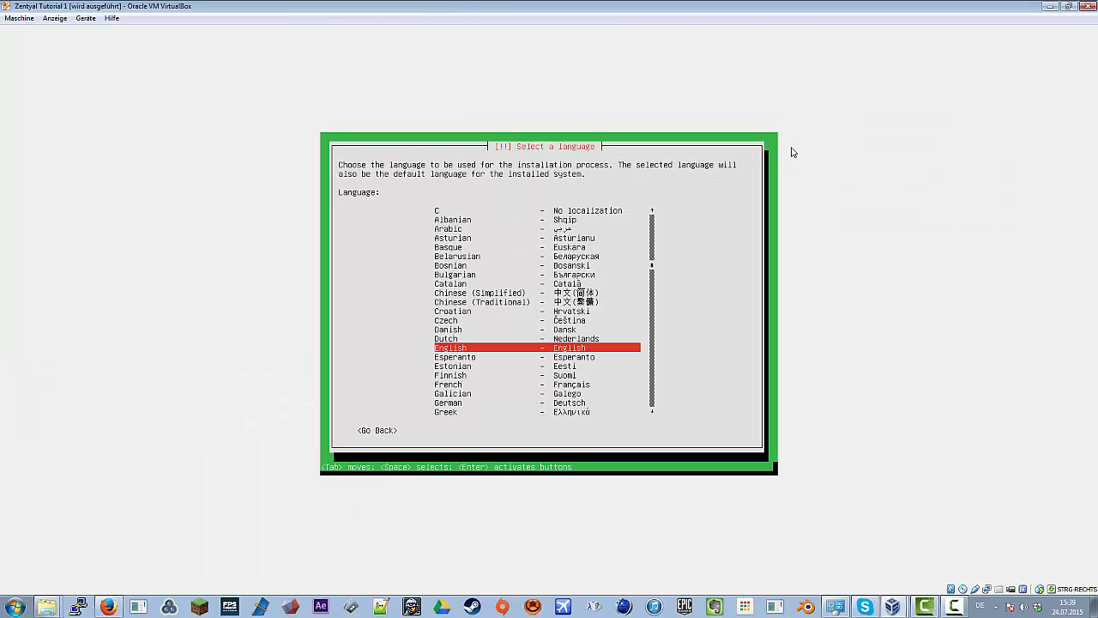
key(Return)
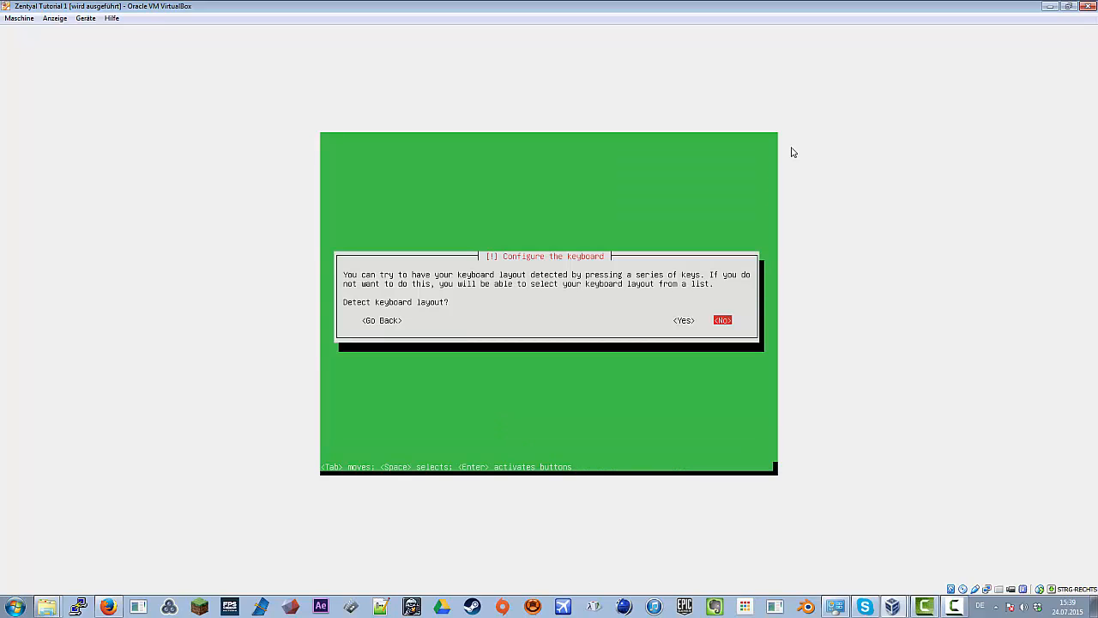
click(682, 320)
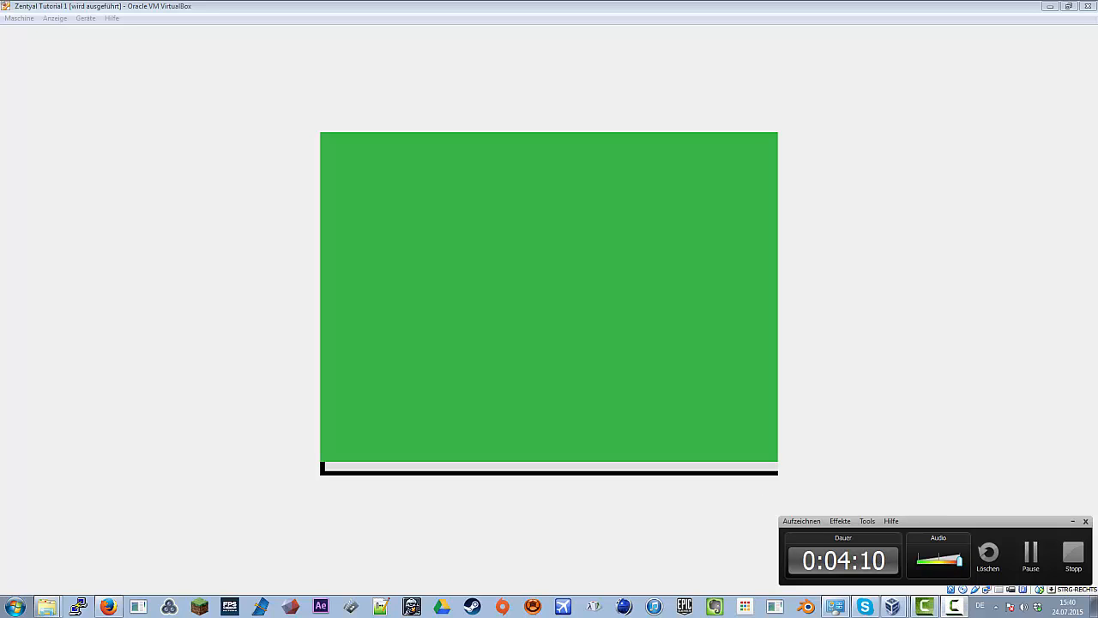
mouse_move(991, 493)
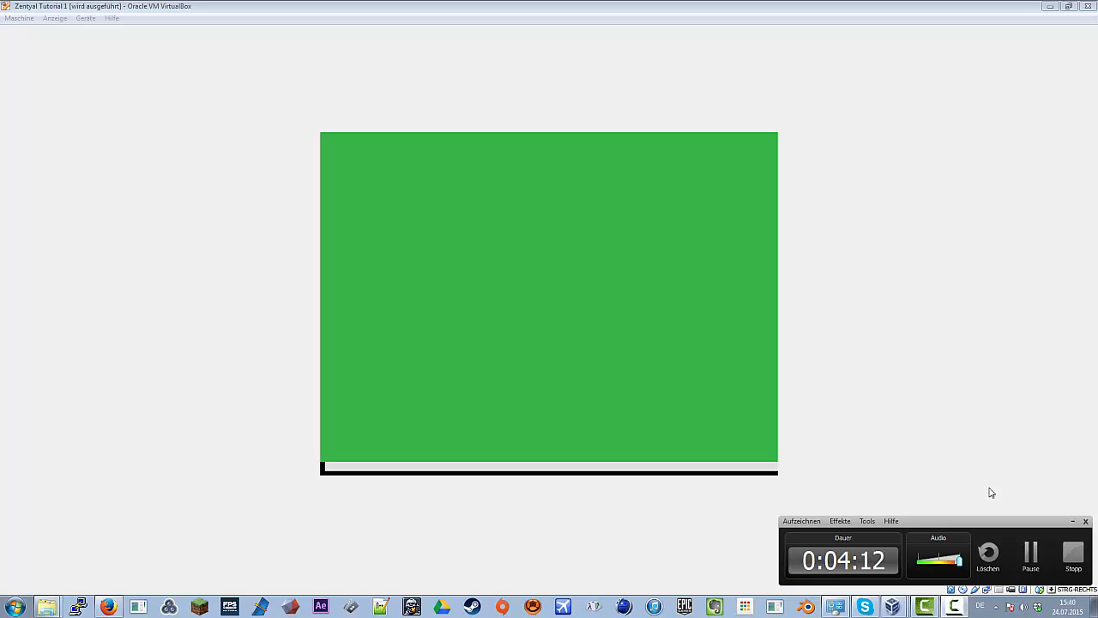
mouse_move(834, 437)
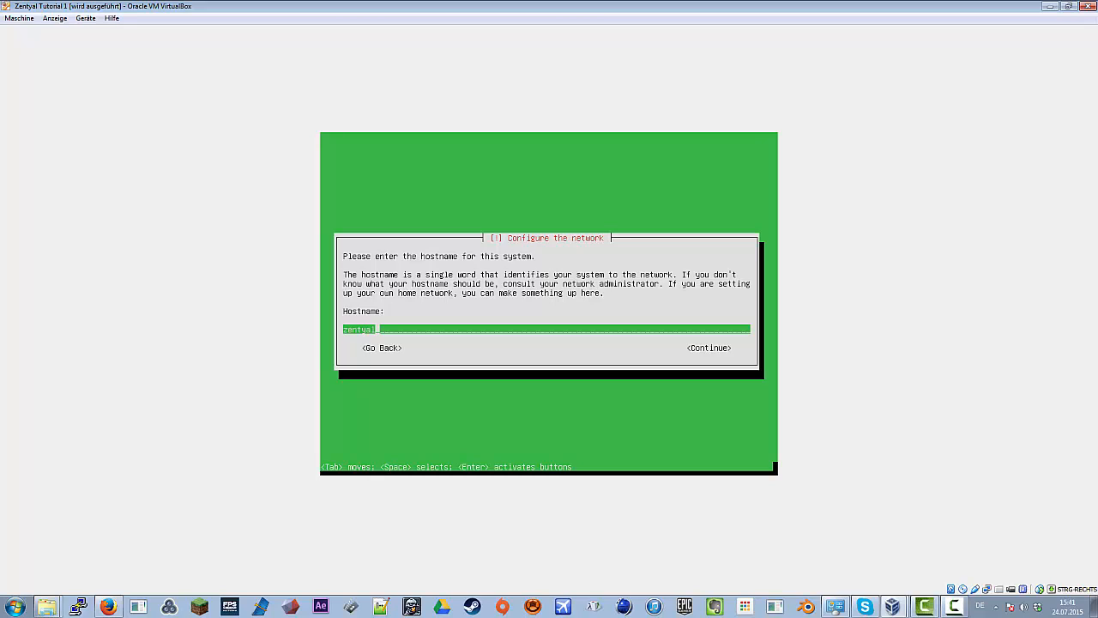
- Replace the default hostname with 'Testserver' and confirm it
key(BackSpace)
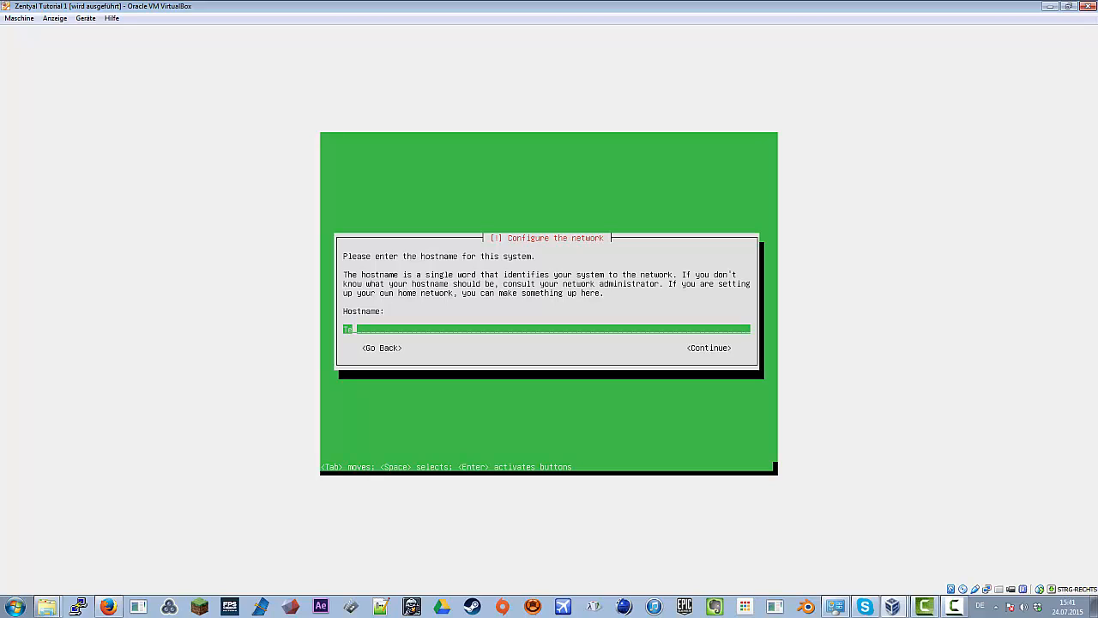
text(Test)
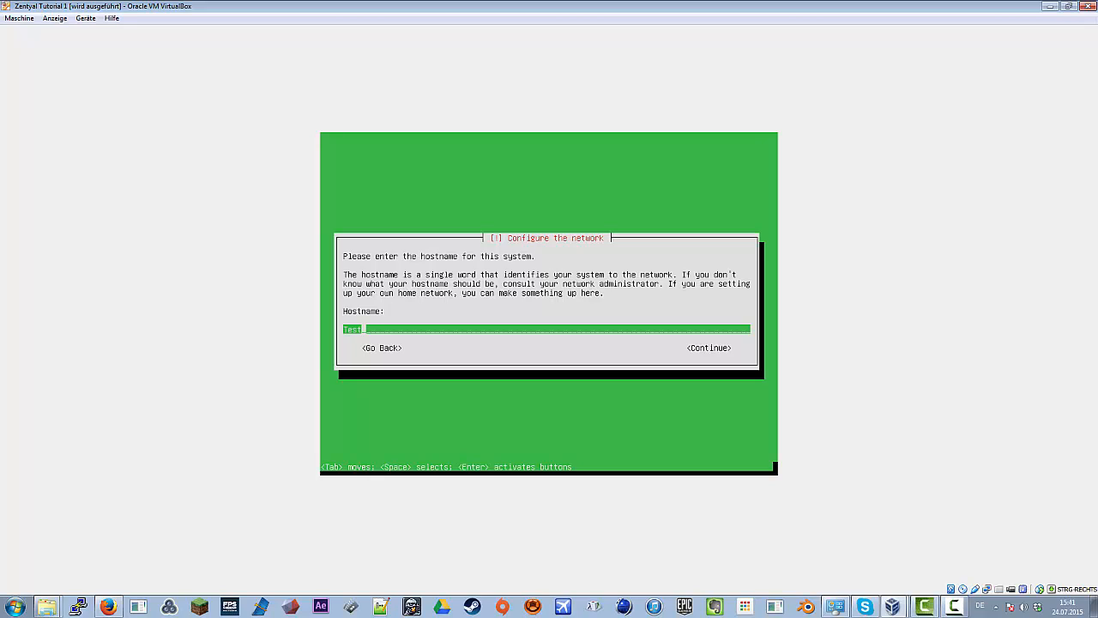
text(server)
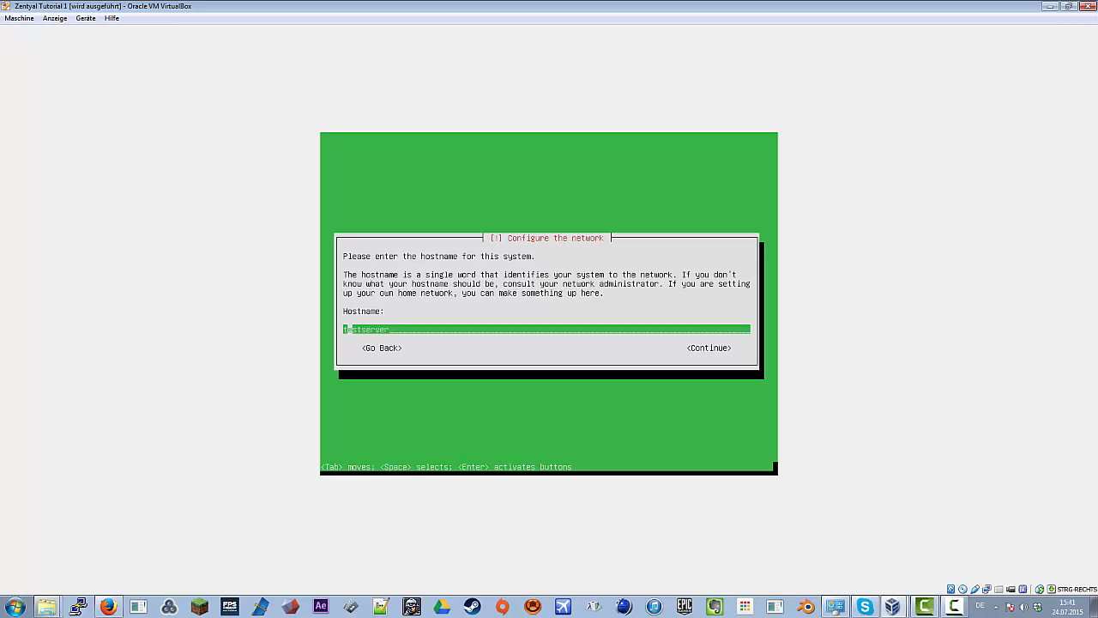
click(708, 347)
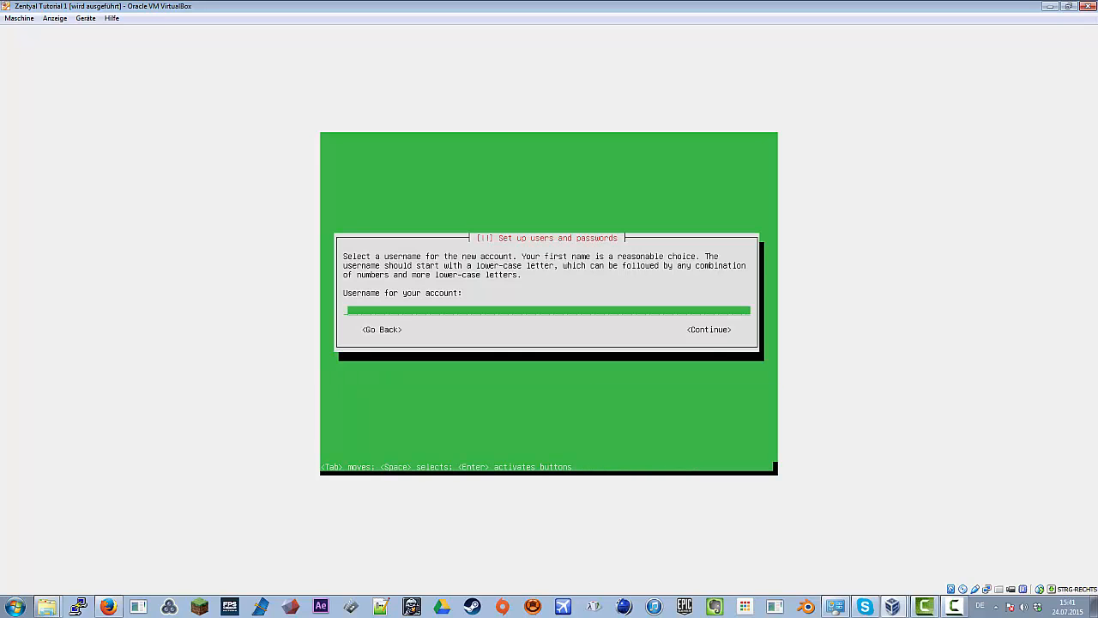
- Enter the username 'zoll', set the account password, and re-enter it to verify
text(zoll)
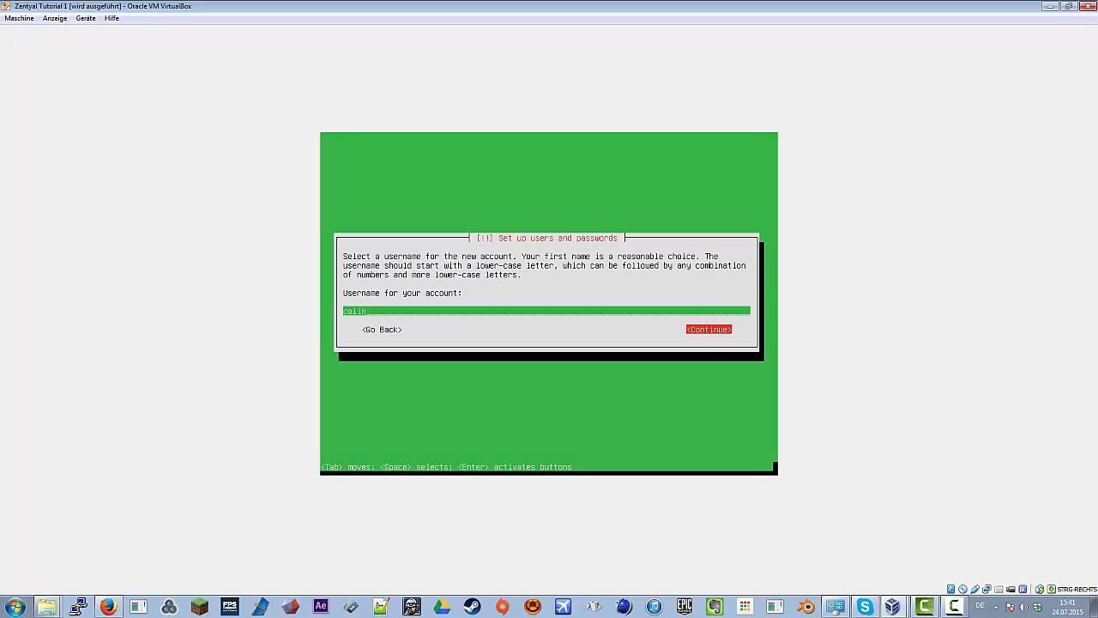
click(709, 329)
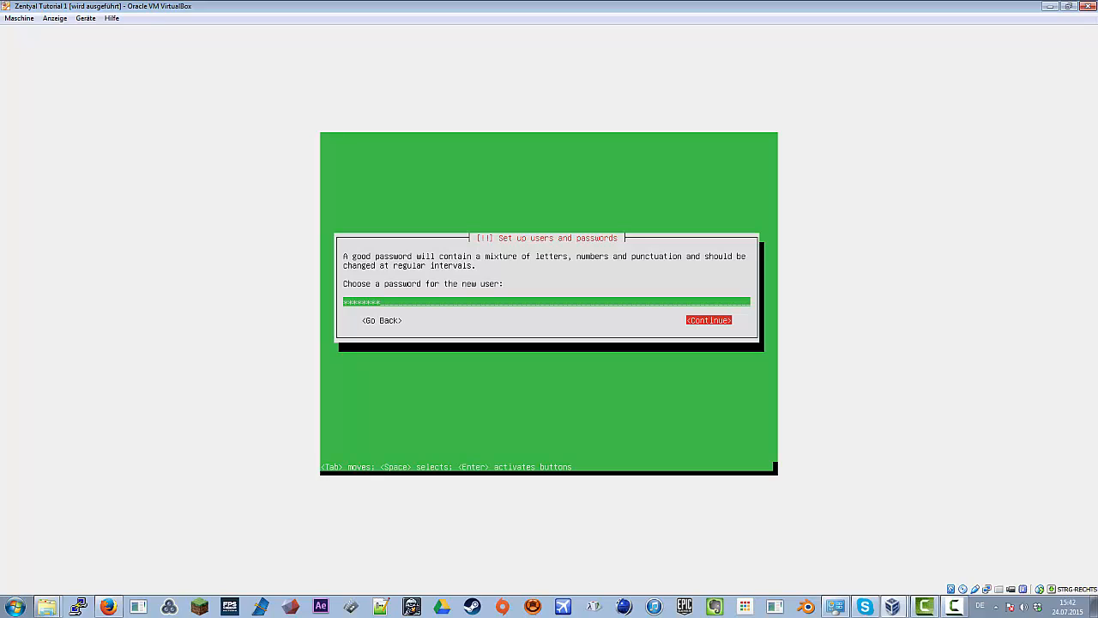
click(708, 319)
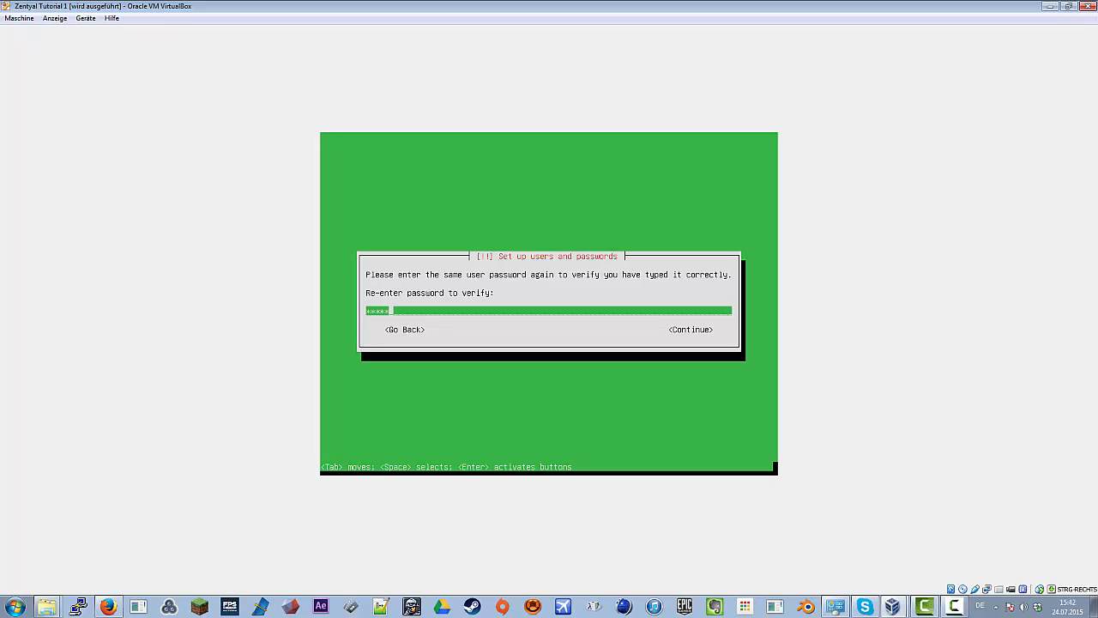
text(*)
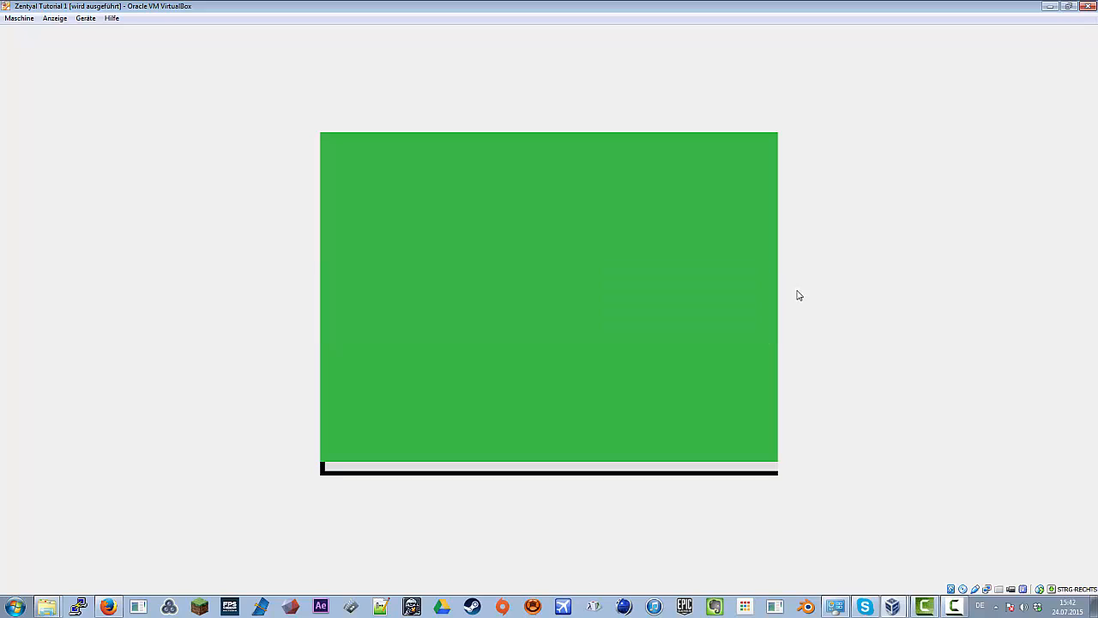
mouse_move(796, 297)
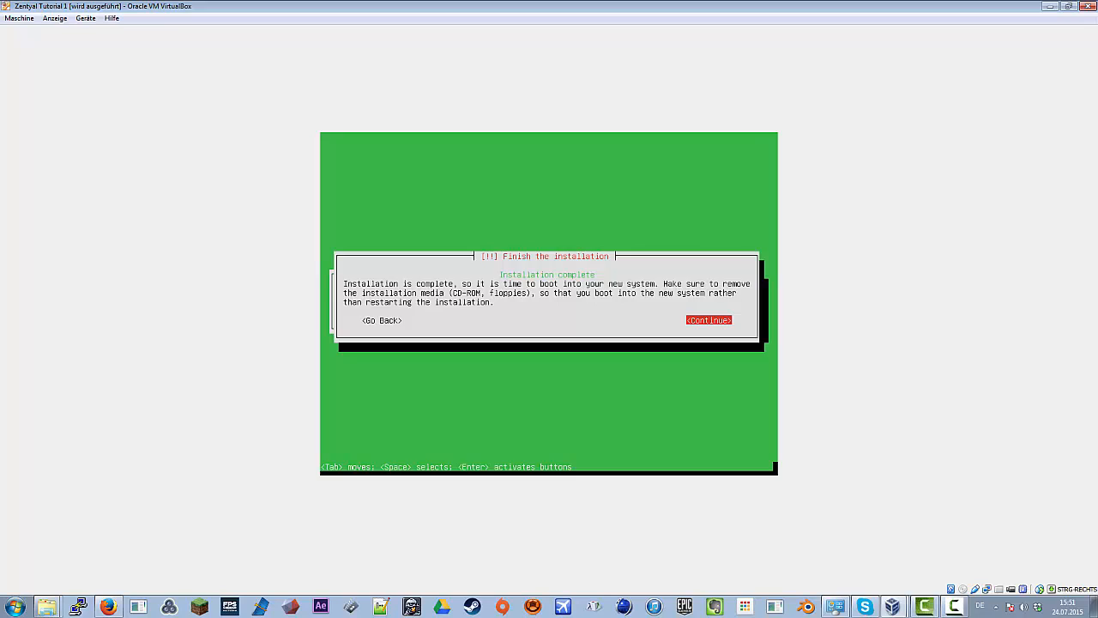
- Let the installation finish and reboot, then open the Geräte optical drive options
click(709, 319)
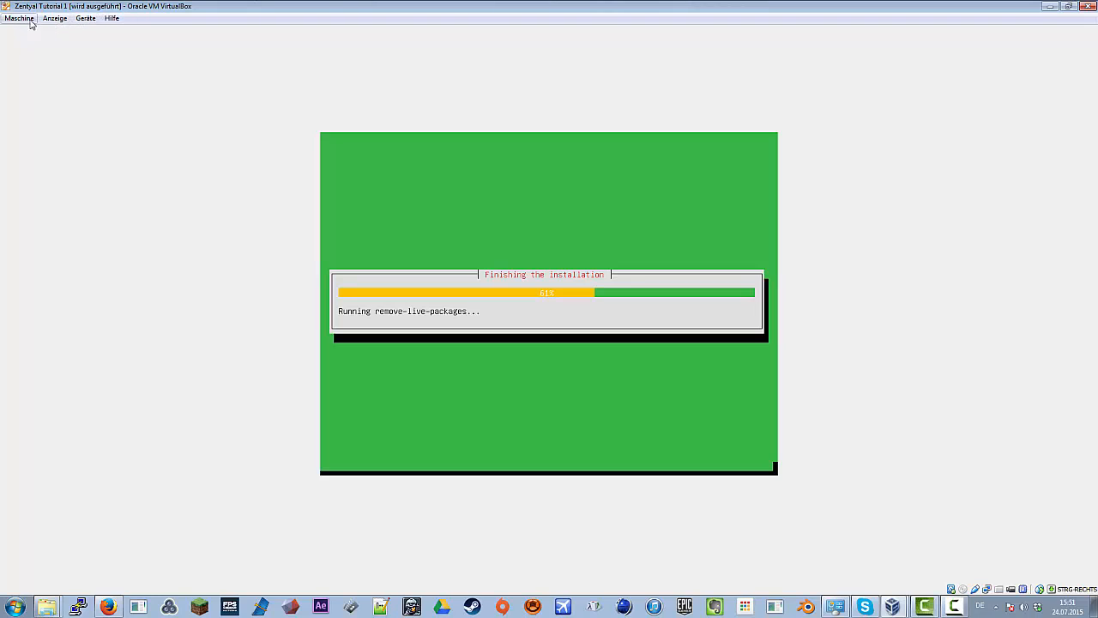
click(85, 18)
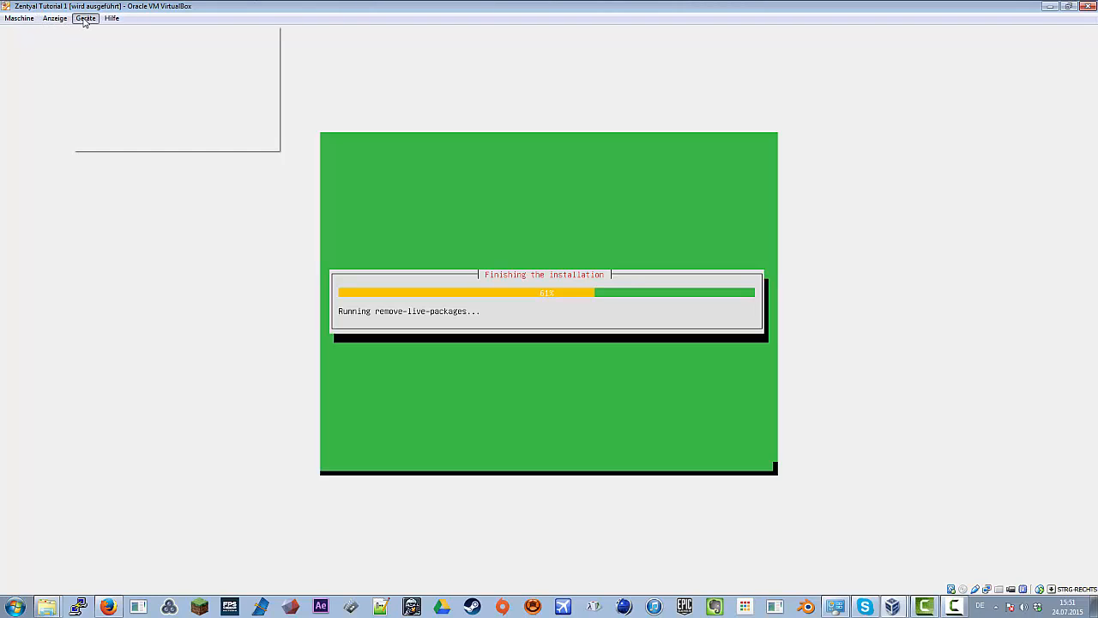
click(85, 18)
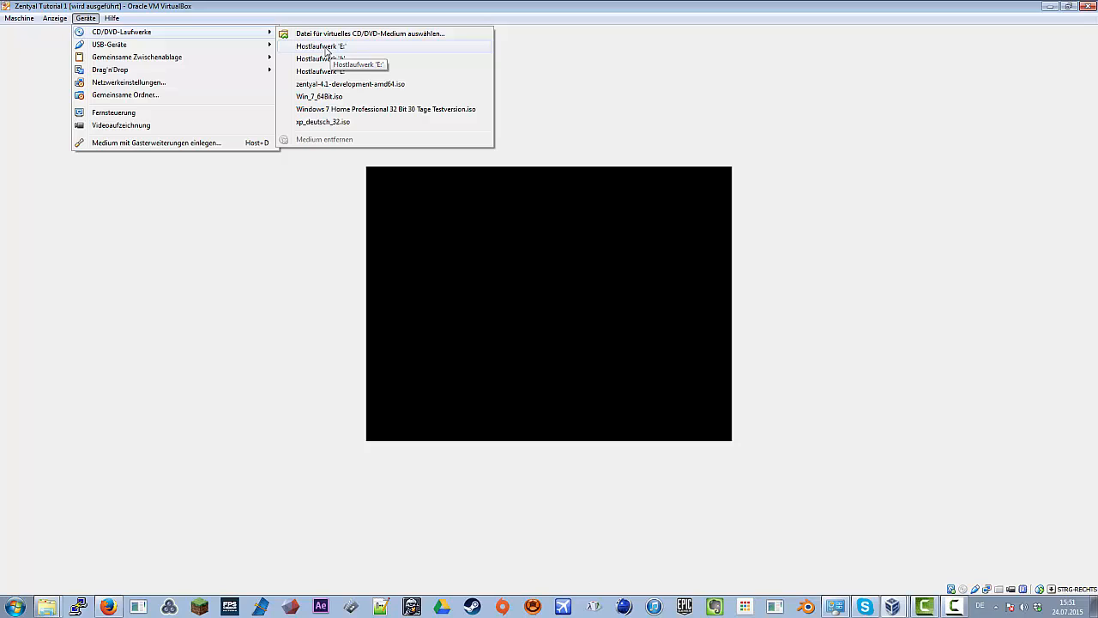
mouse_move(310, 47)
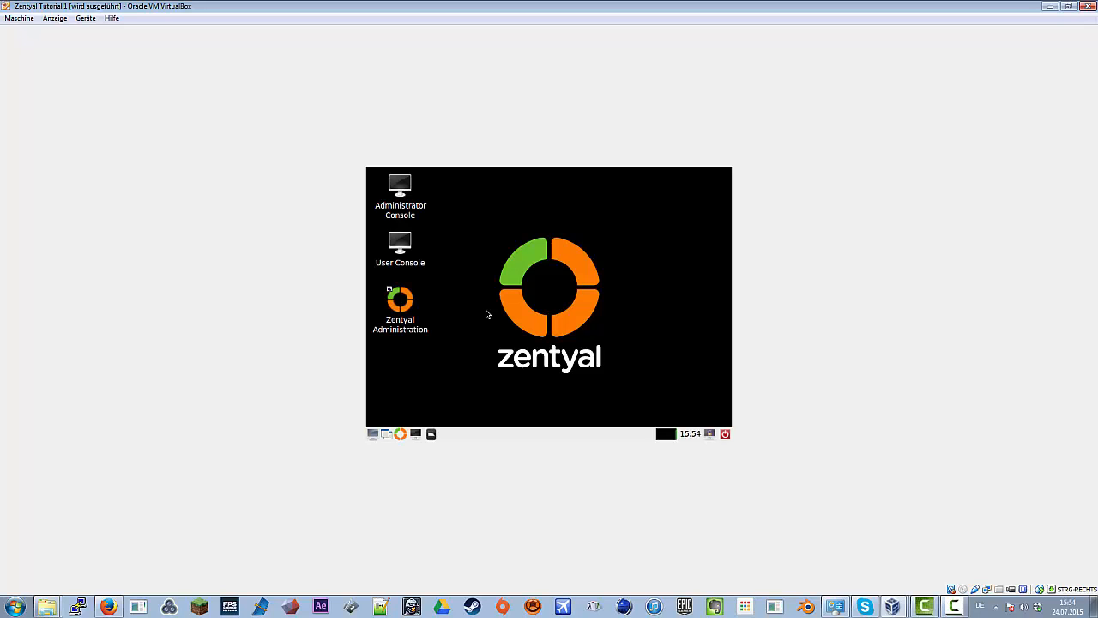
- Launch Zentyal Administration from the desktop, opening Firefox at the localhost:8443 login page
double_click(399, 308)
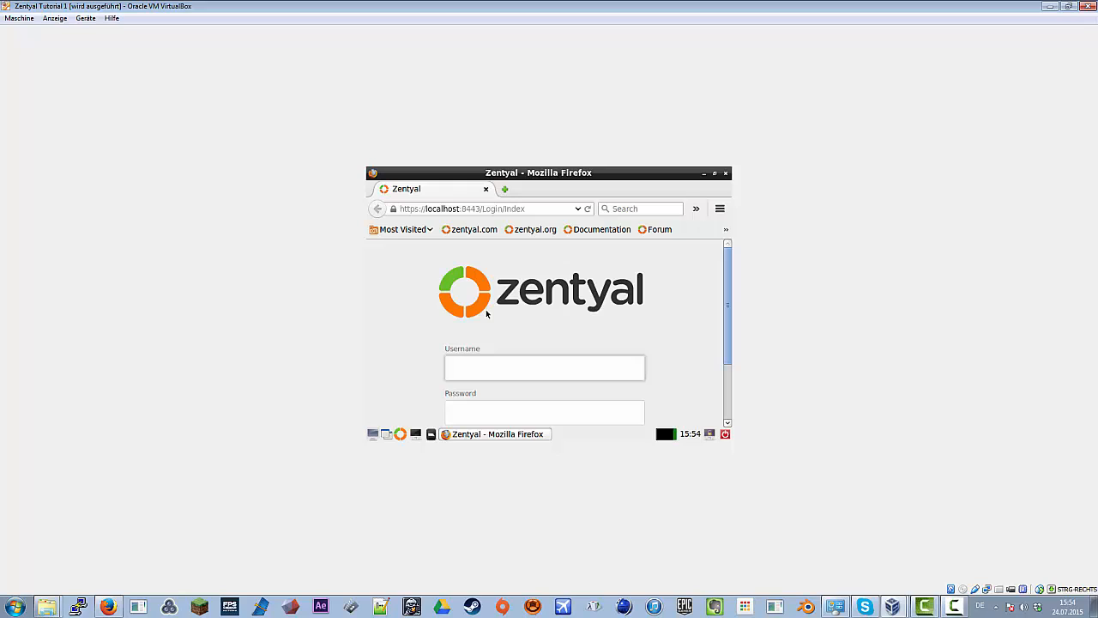
click(544, 367)
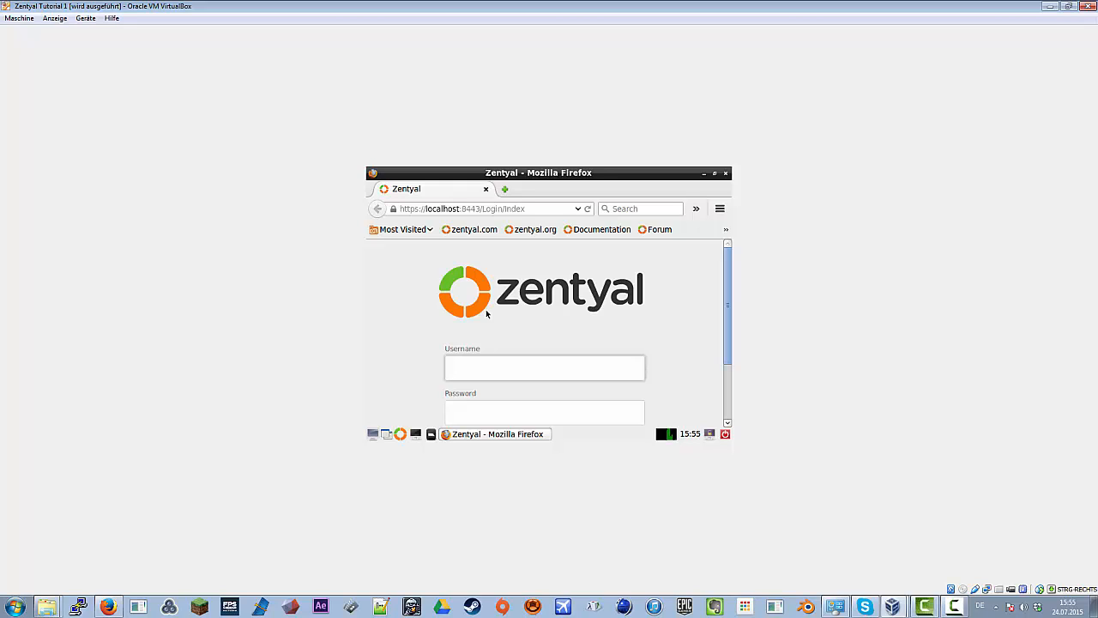
click(544, 367)
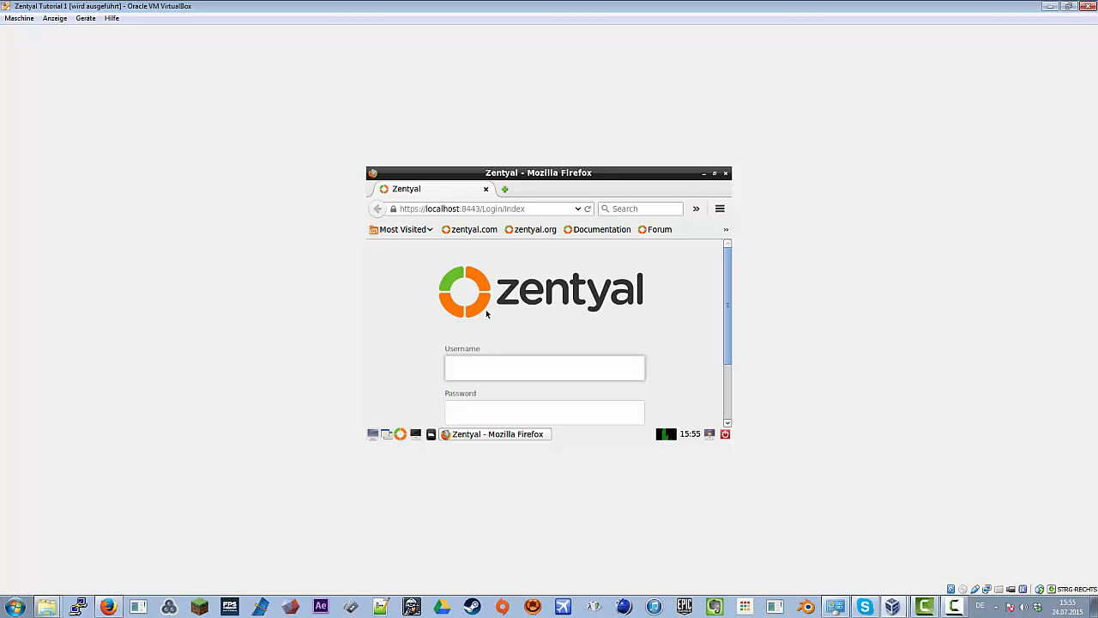
click(544, 367)
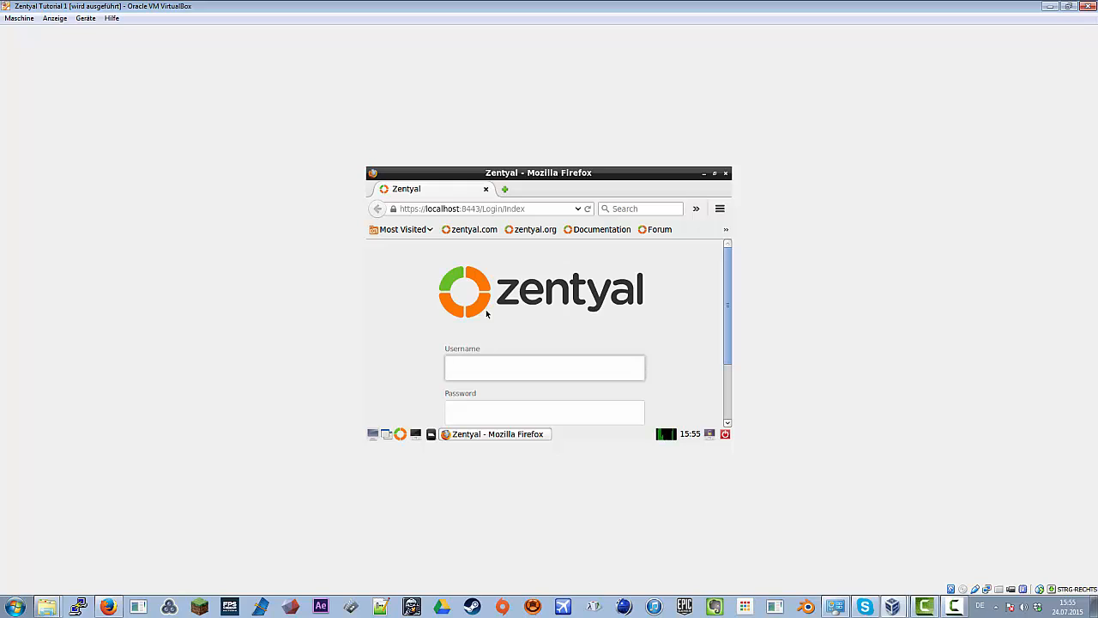
click(544, 367)
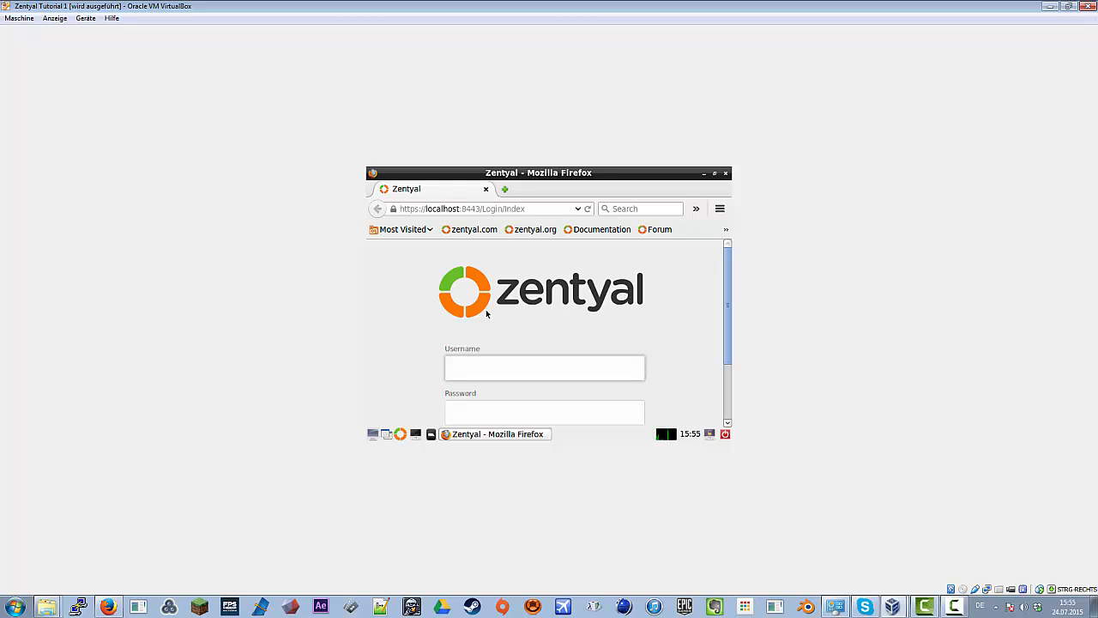
click(544, 367)
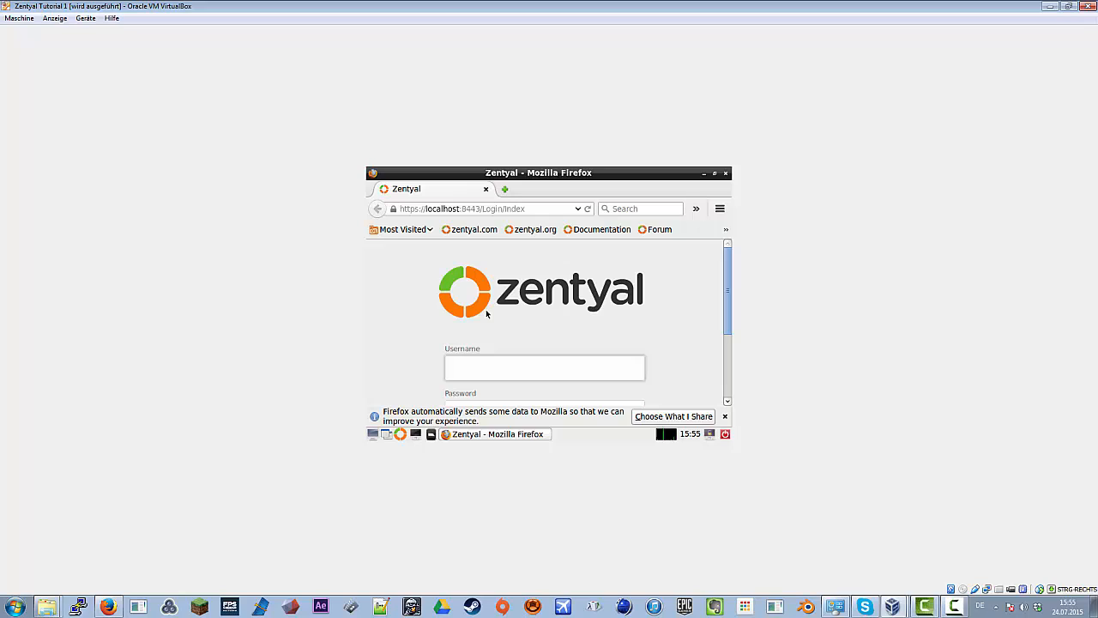
click(544, 367)
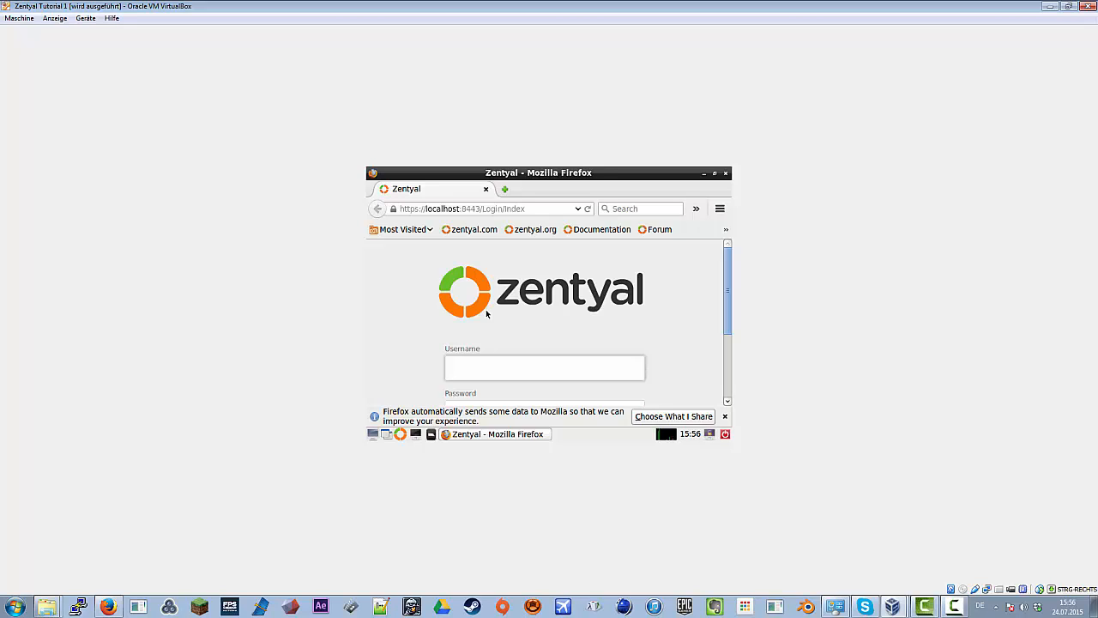
click(544, 367)
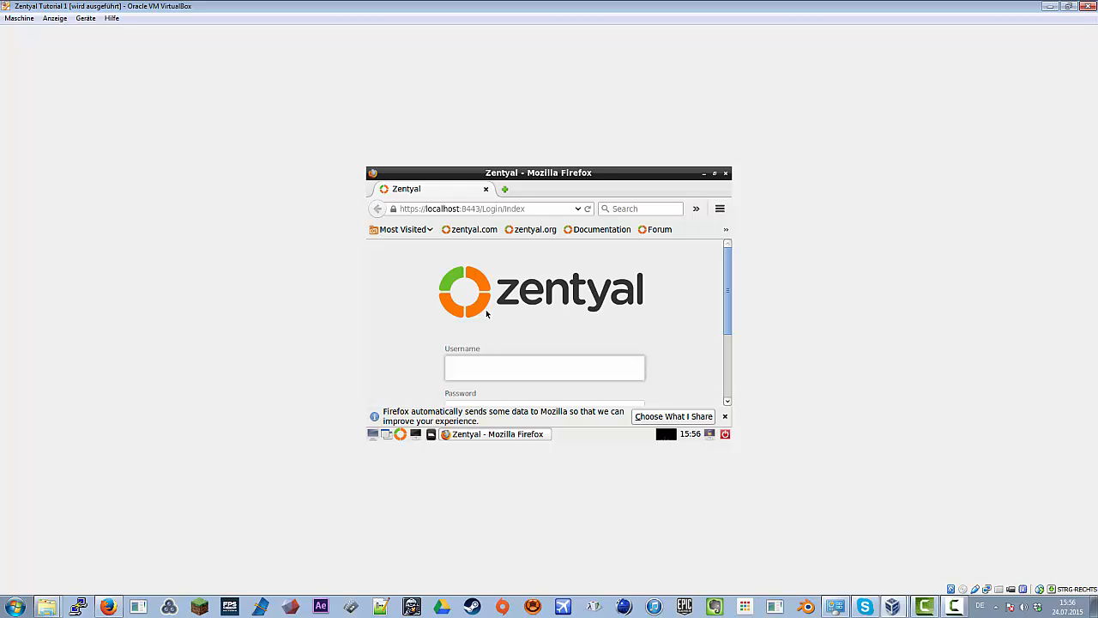
click(544, 367)
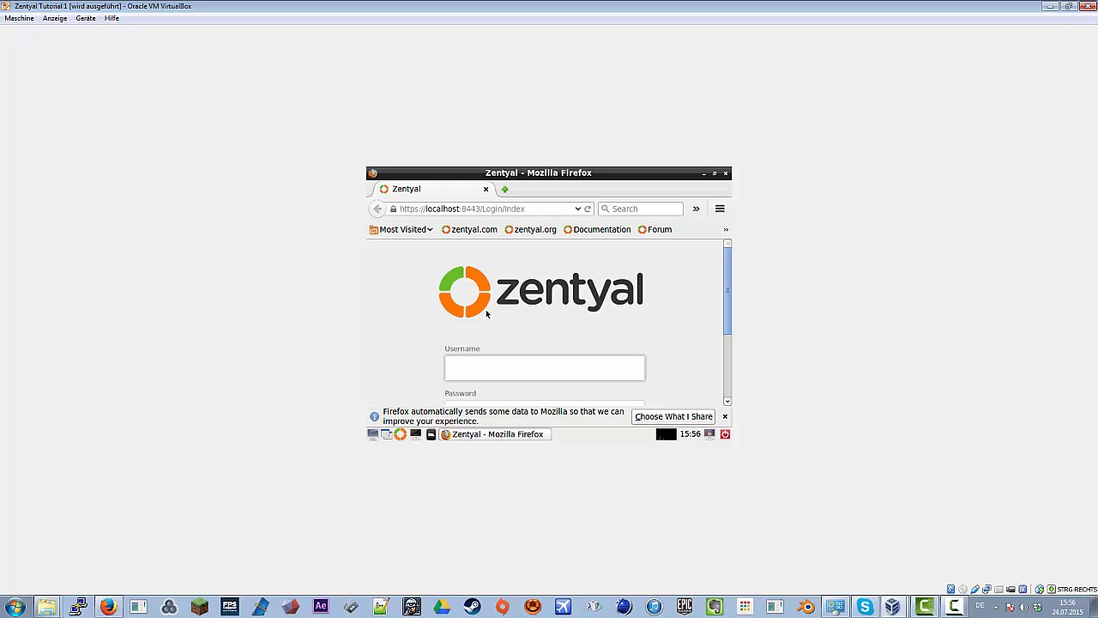
click(544, 367)
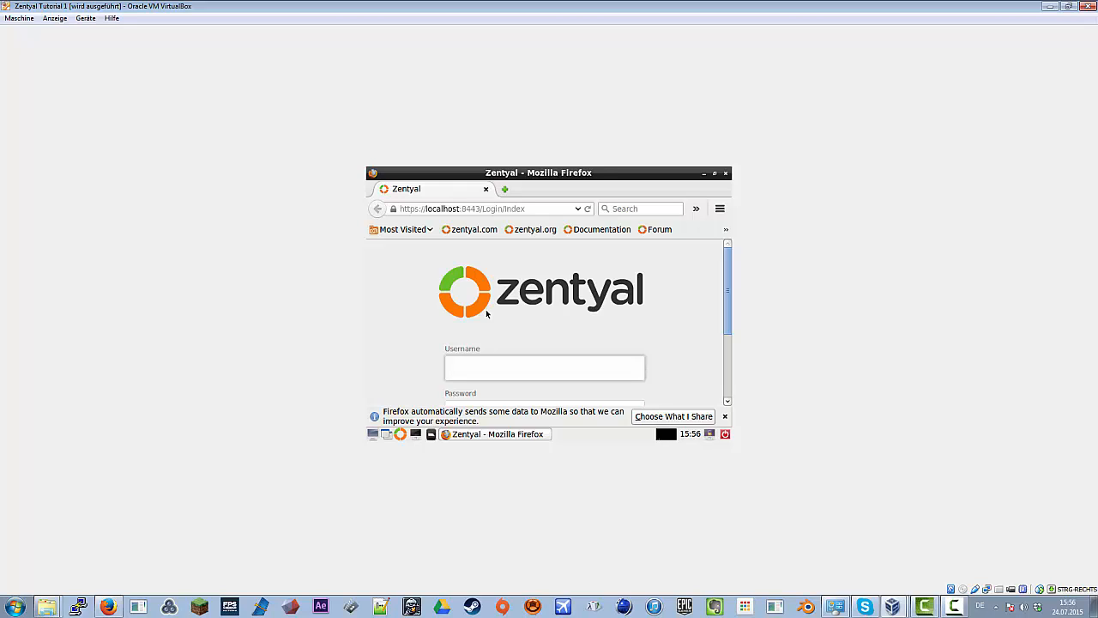
click(543, 367)
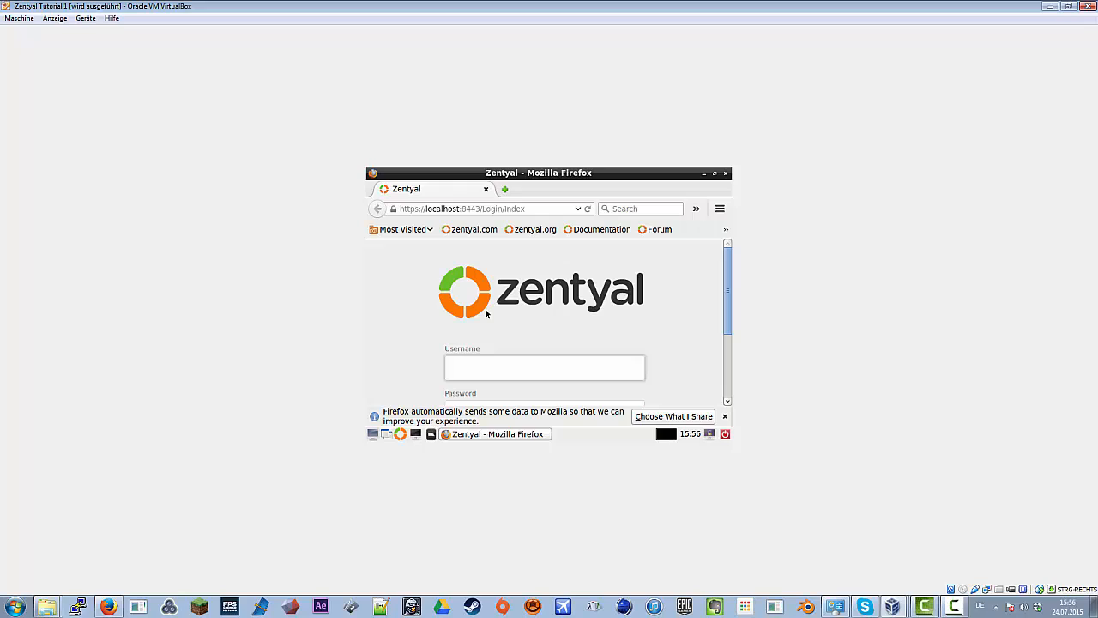
click(544, 367)
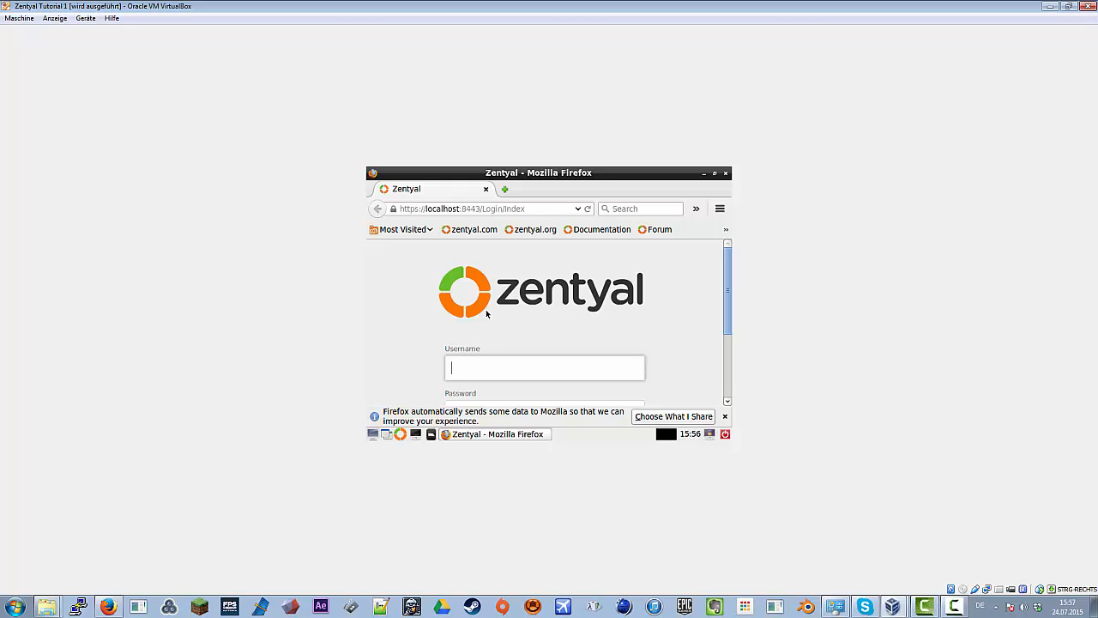
mouse_move(671, 254)
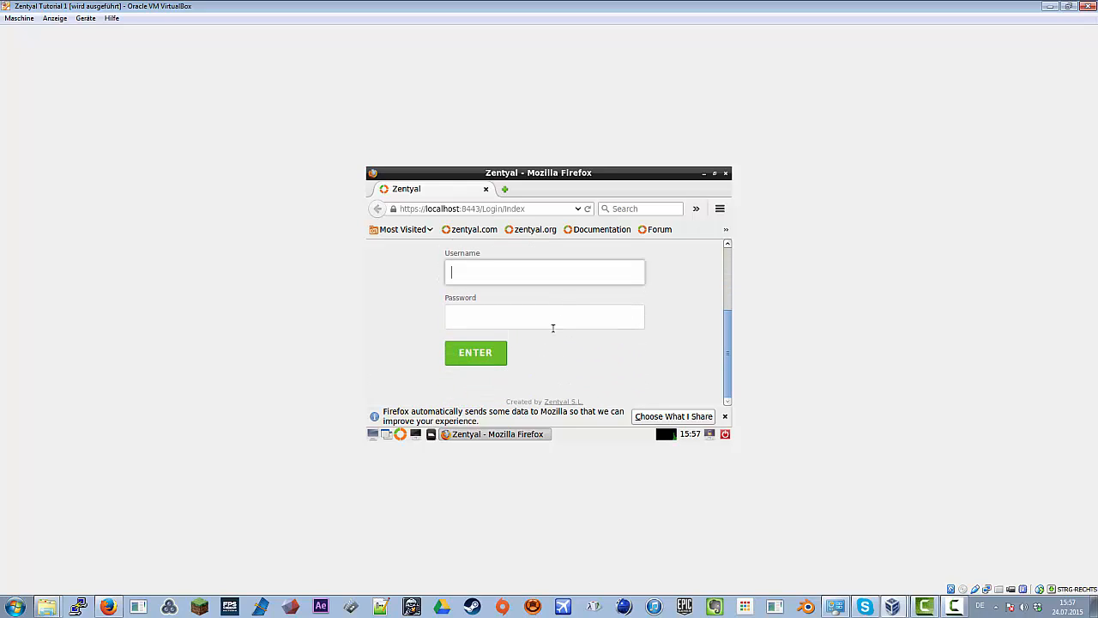
mouse_move(609, 328)
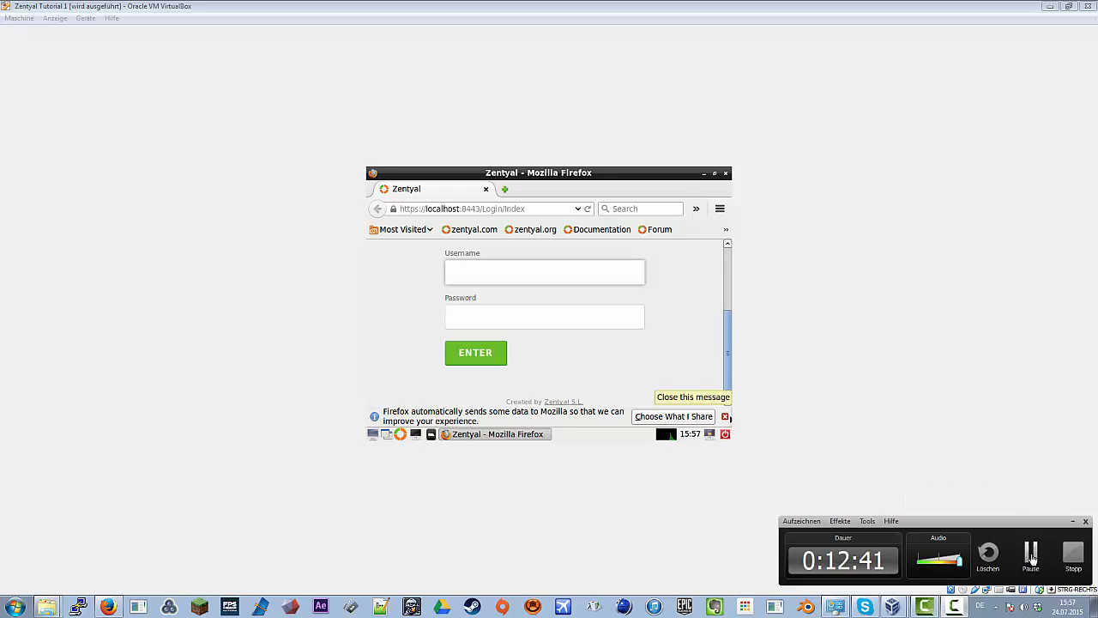
- Bring the ENTER button below the Password field into view in Firefox
click(544, 272)
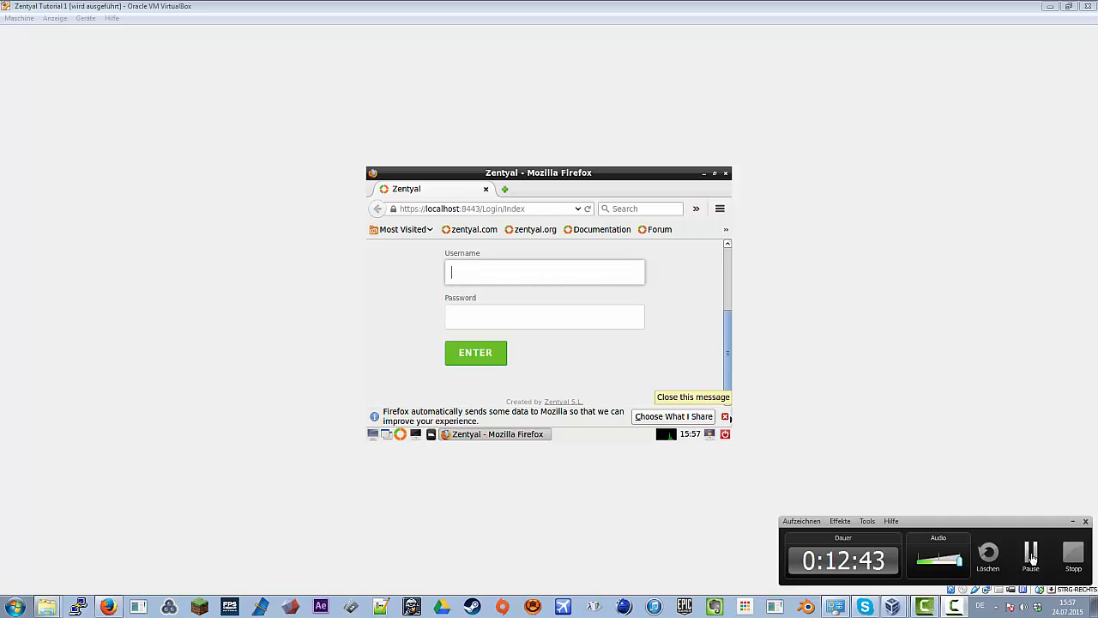